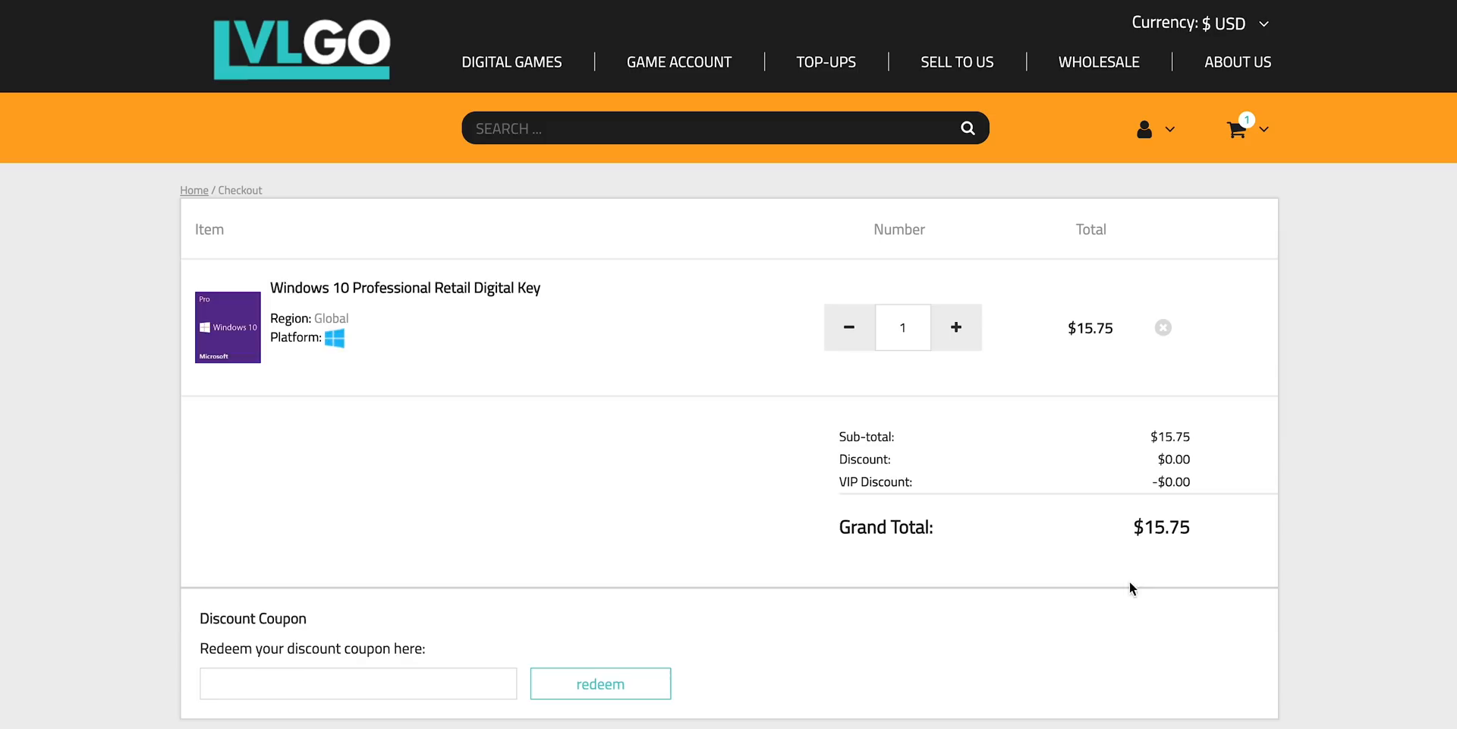
Paste the THL24 coupon code into the checkout coupon box and redeem it.
right_click(358, 684)
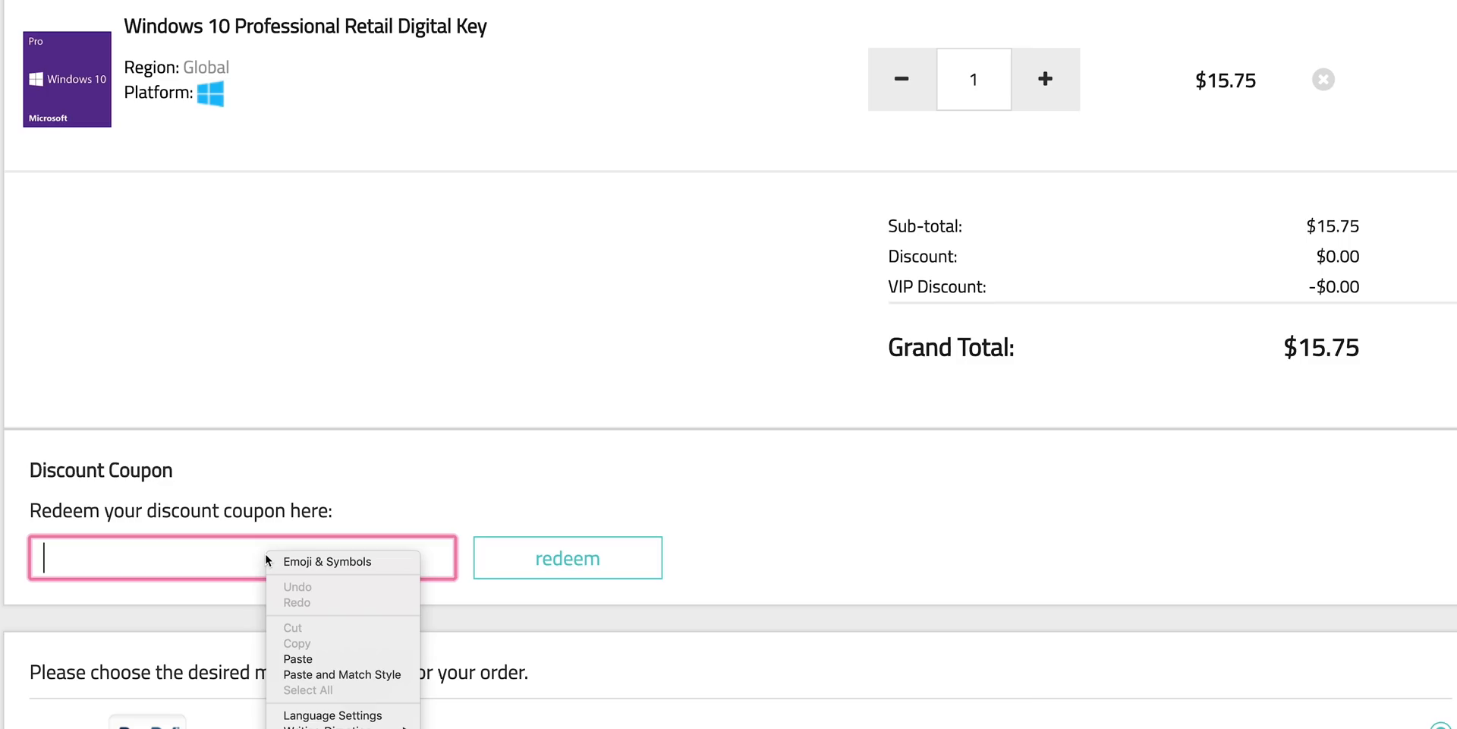
left_click(567, 557)
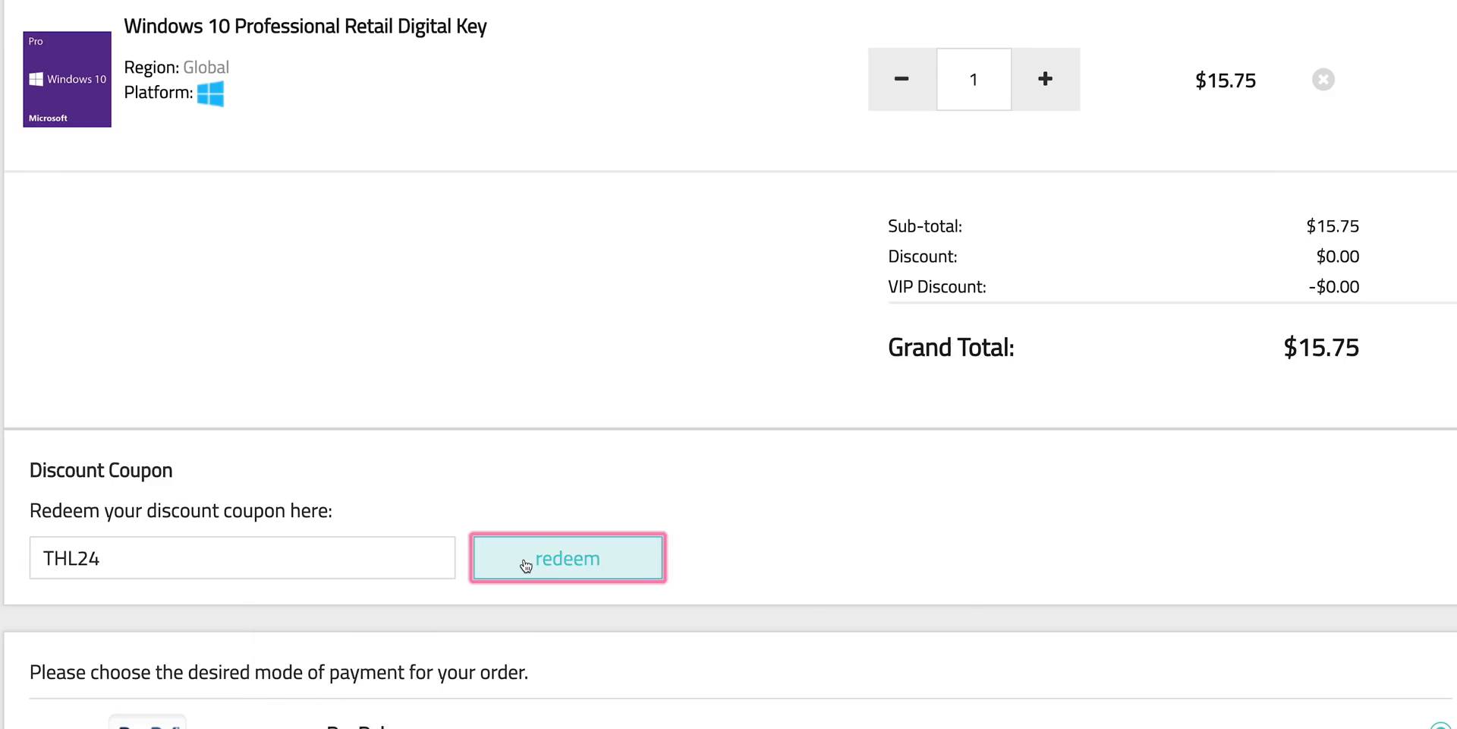
left_click(567, 558)
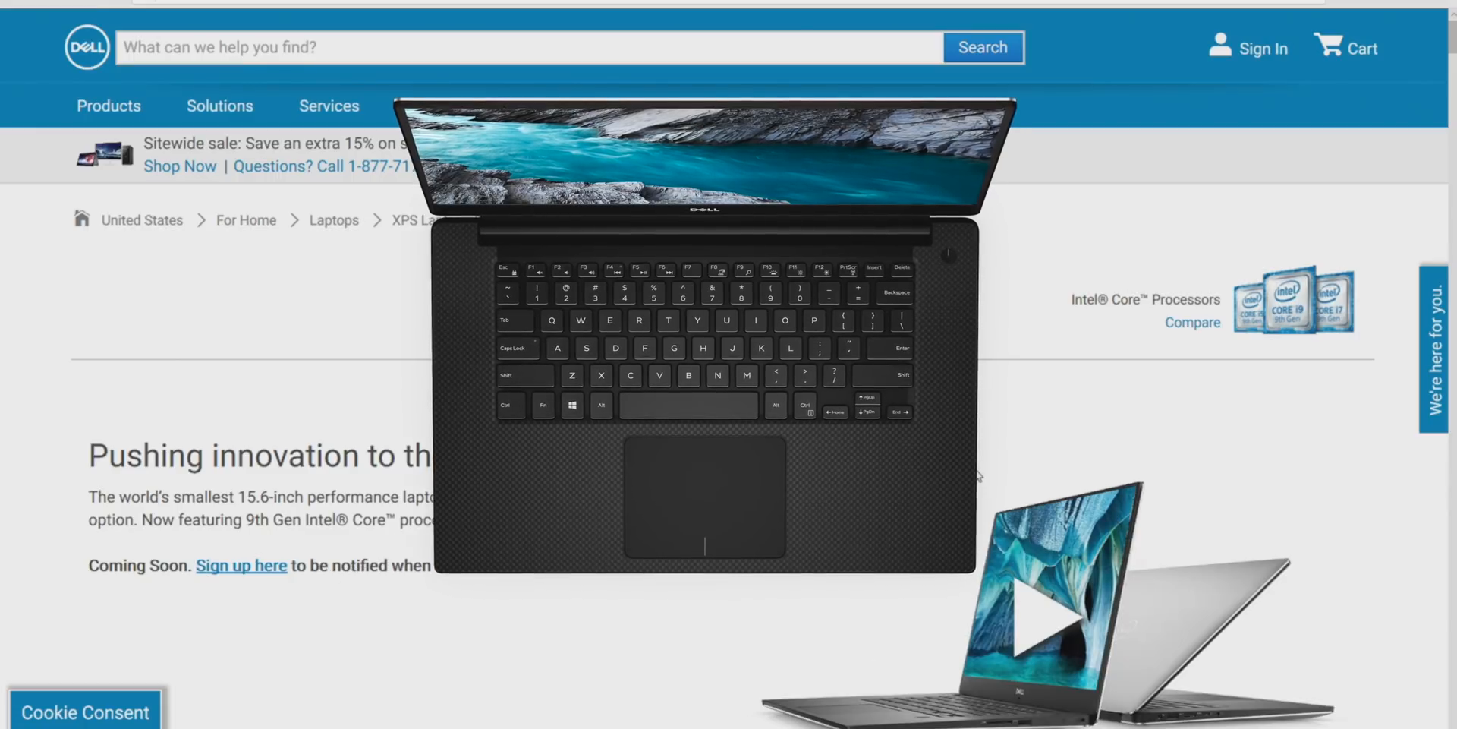
left_click(1434, 353)
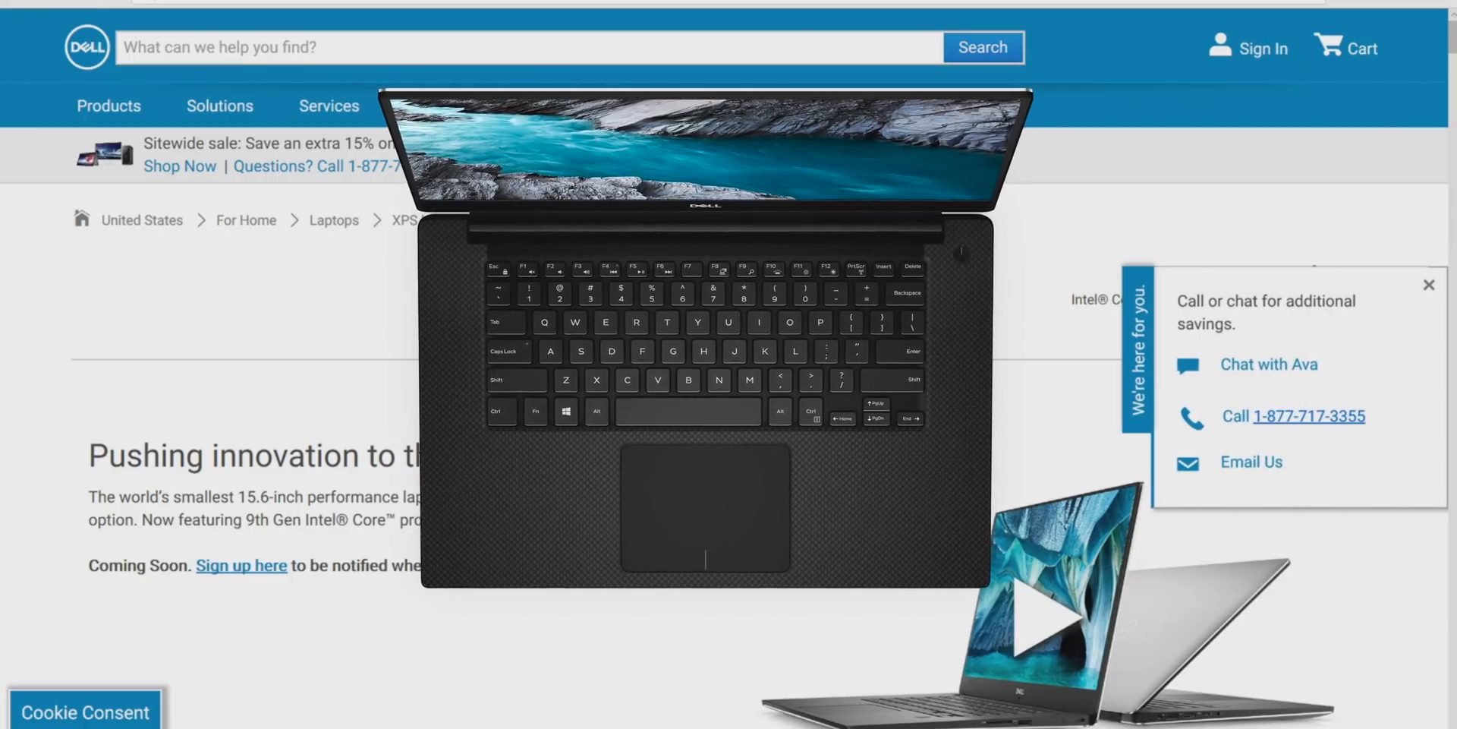
left_click(1430, 286)
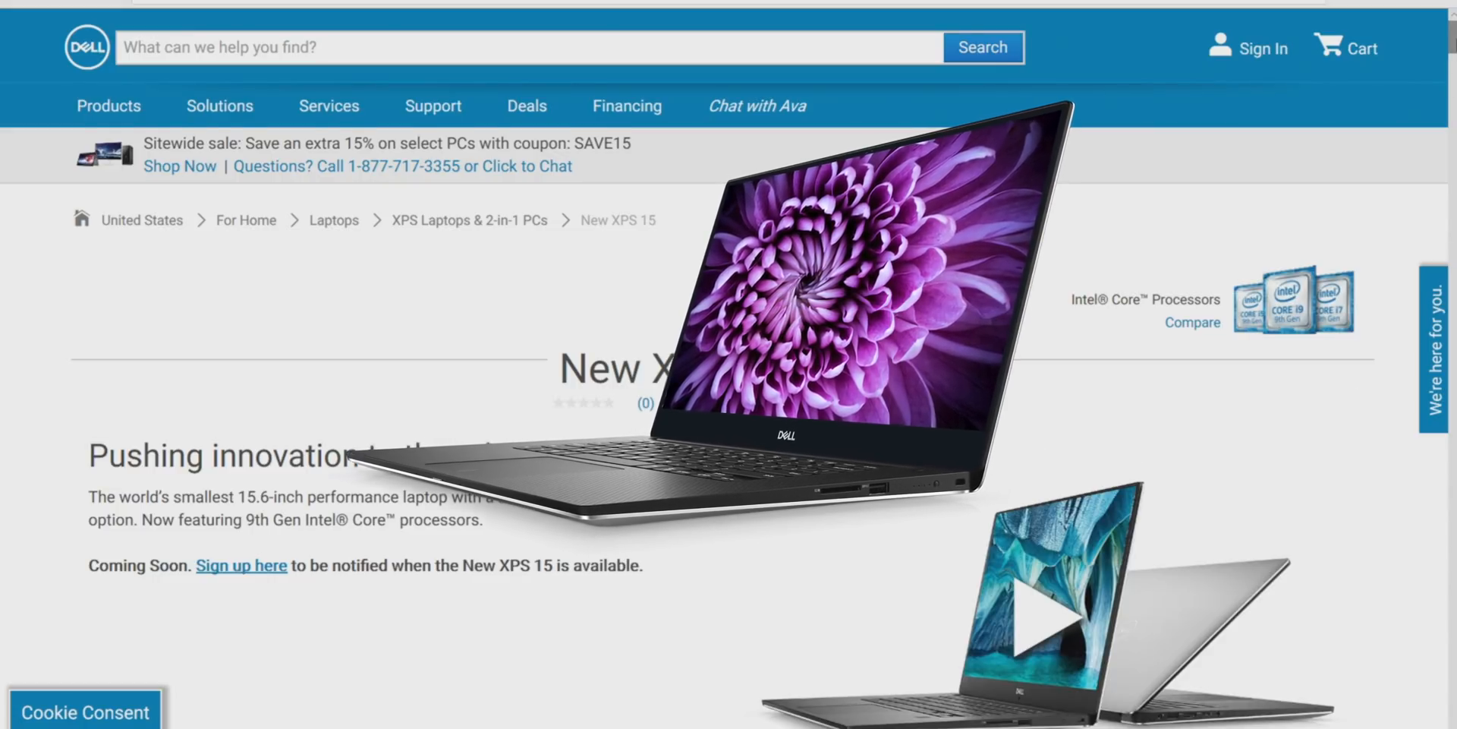
scroll("down", 3)
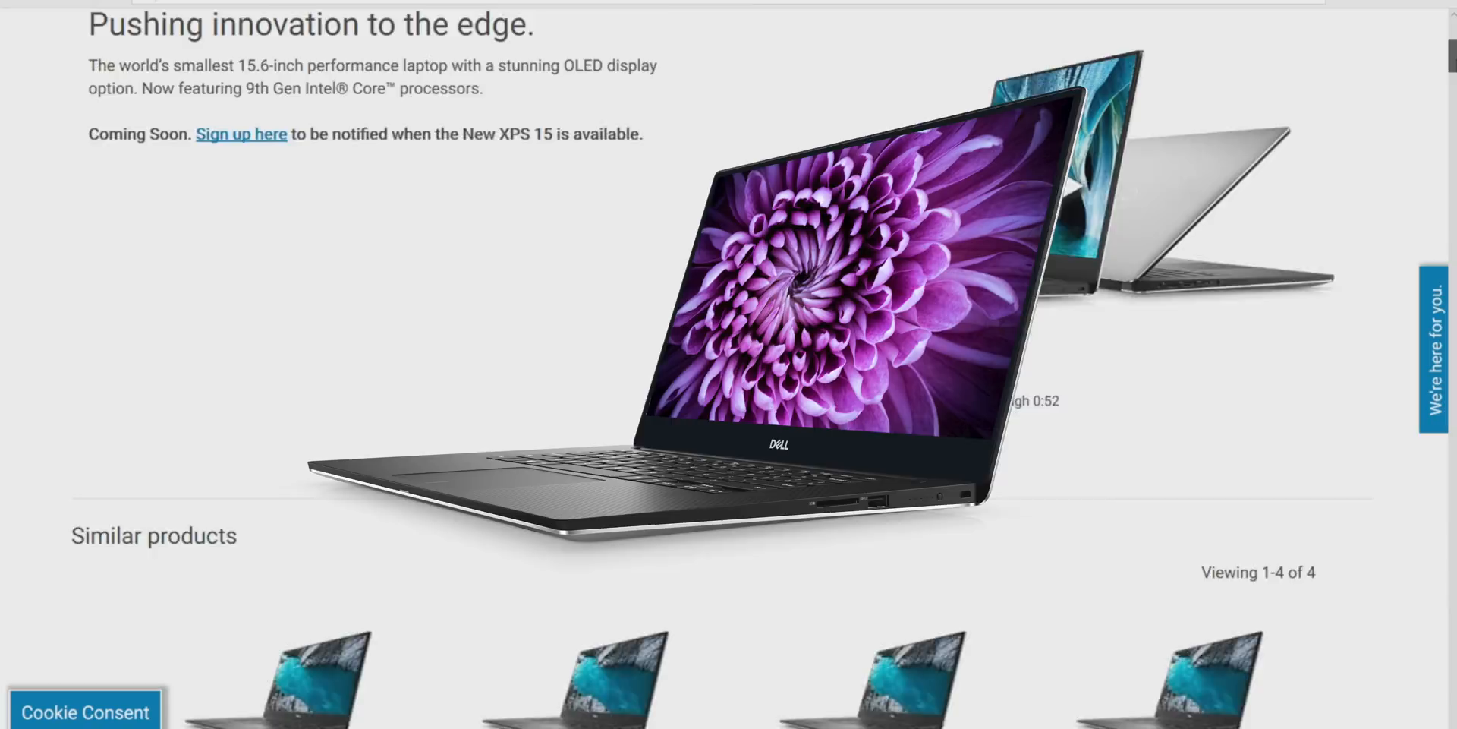
scroll("up", 3)
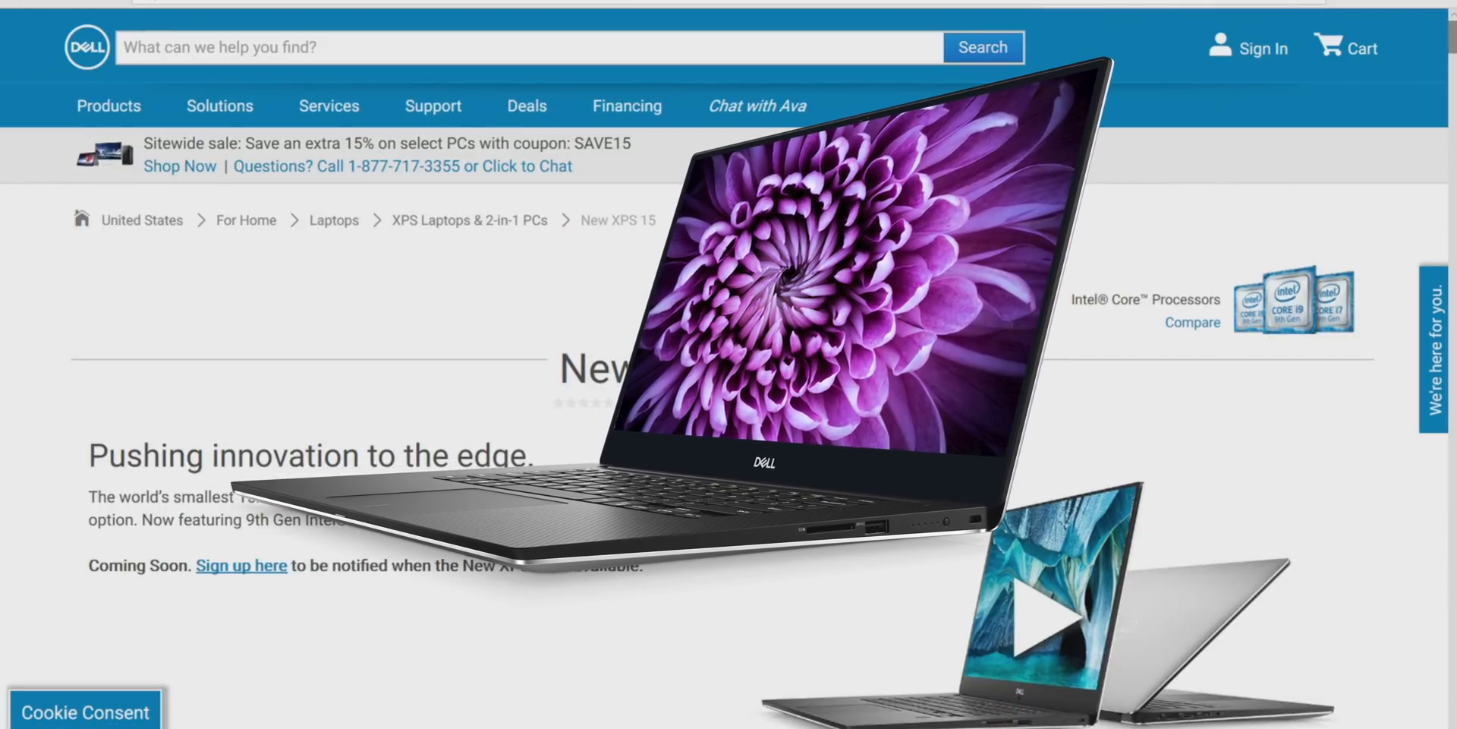
scroll("down", 3)
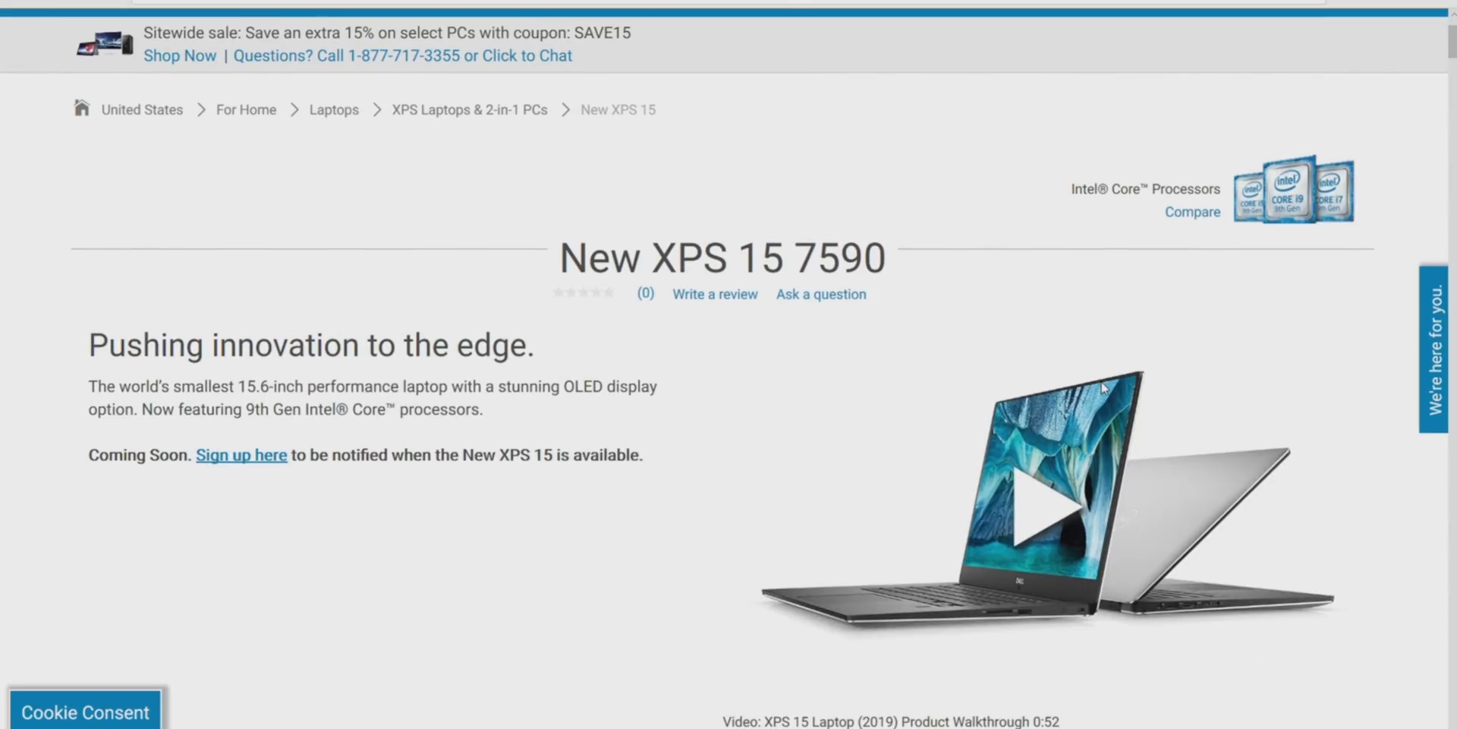
mouse_move(1121, 386)
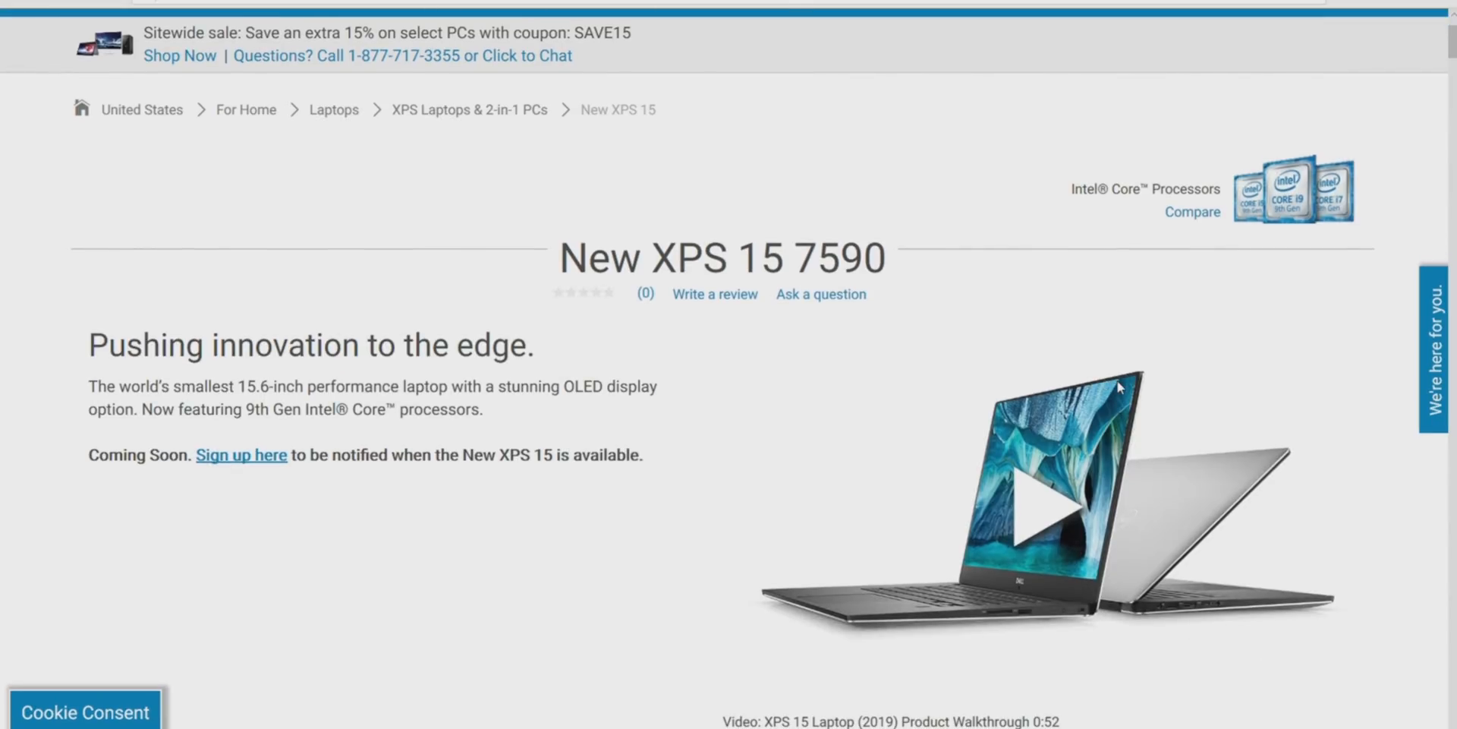
mouse_move(1092, 476)
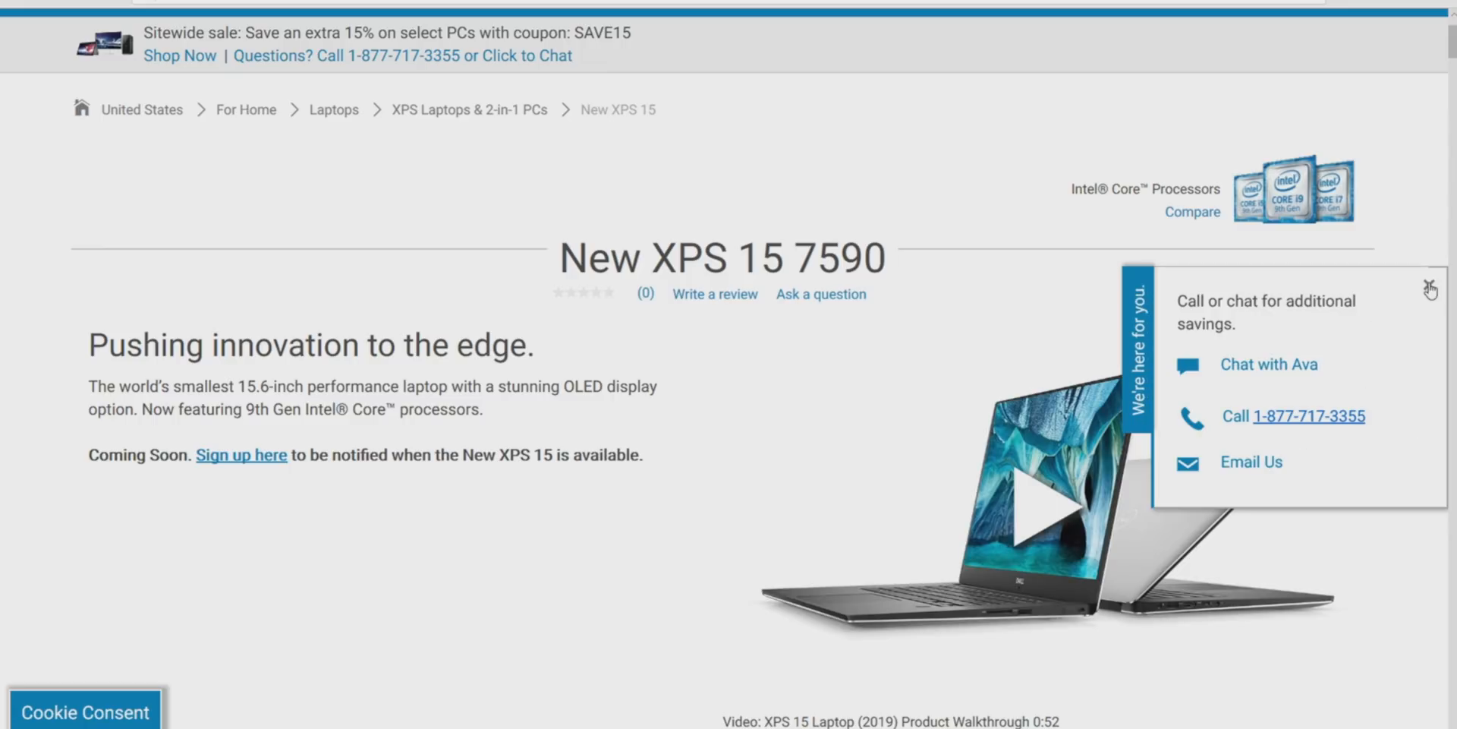
left_click(1430, 290)
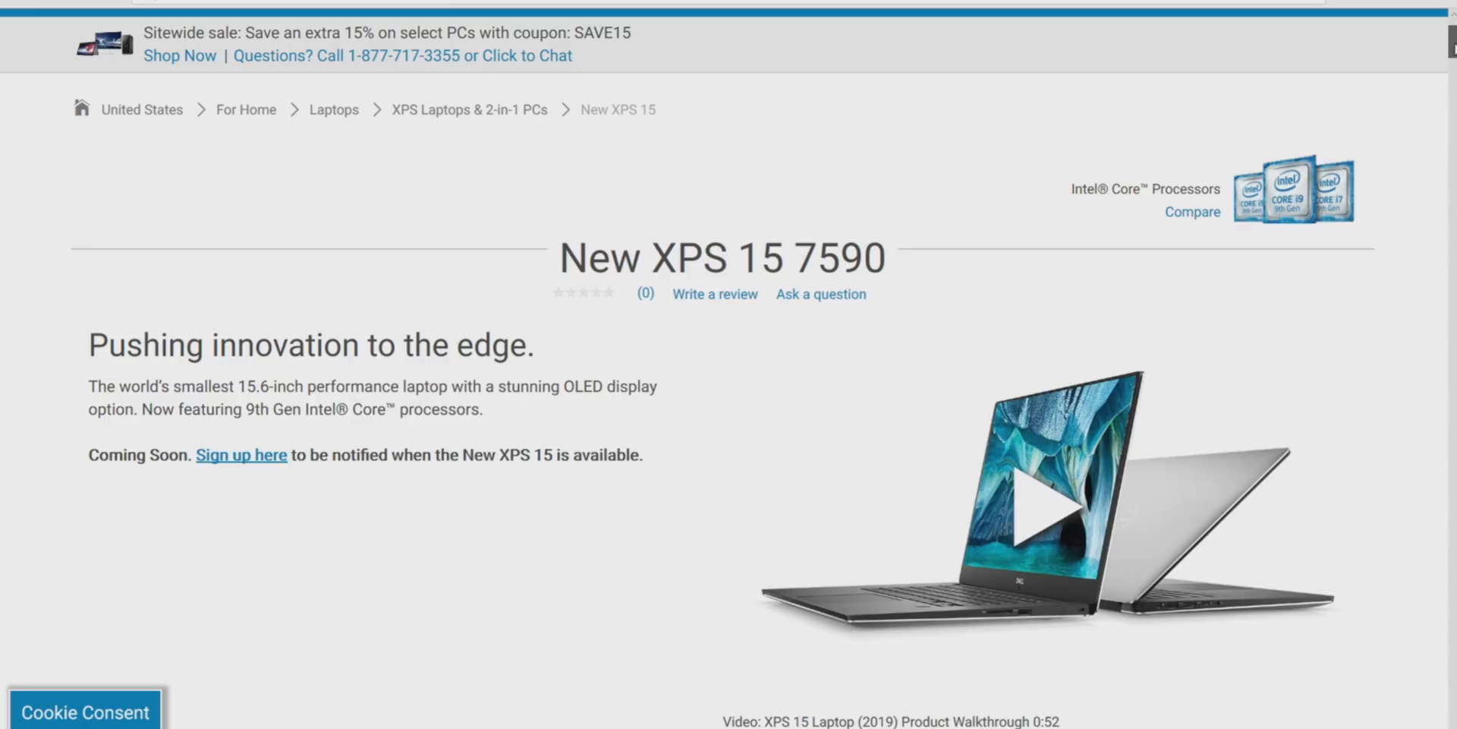
Scroll past Similar products into the Product Details features on operating system, size and weight.
scroll("down", 3)
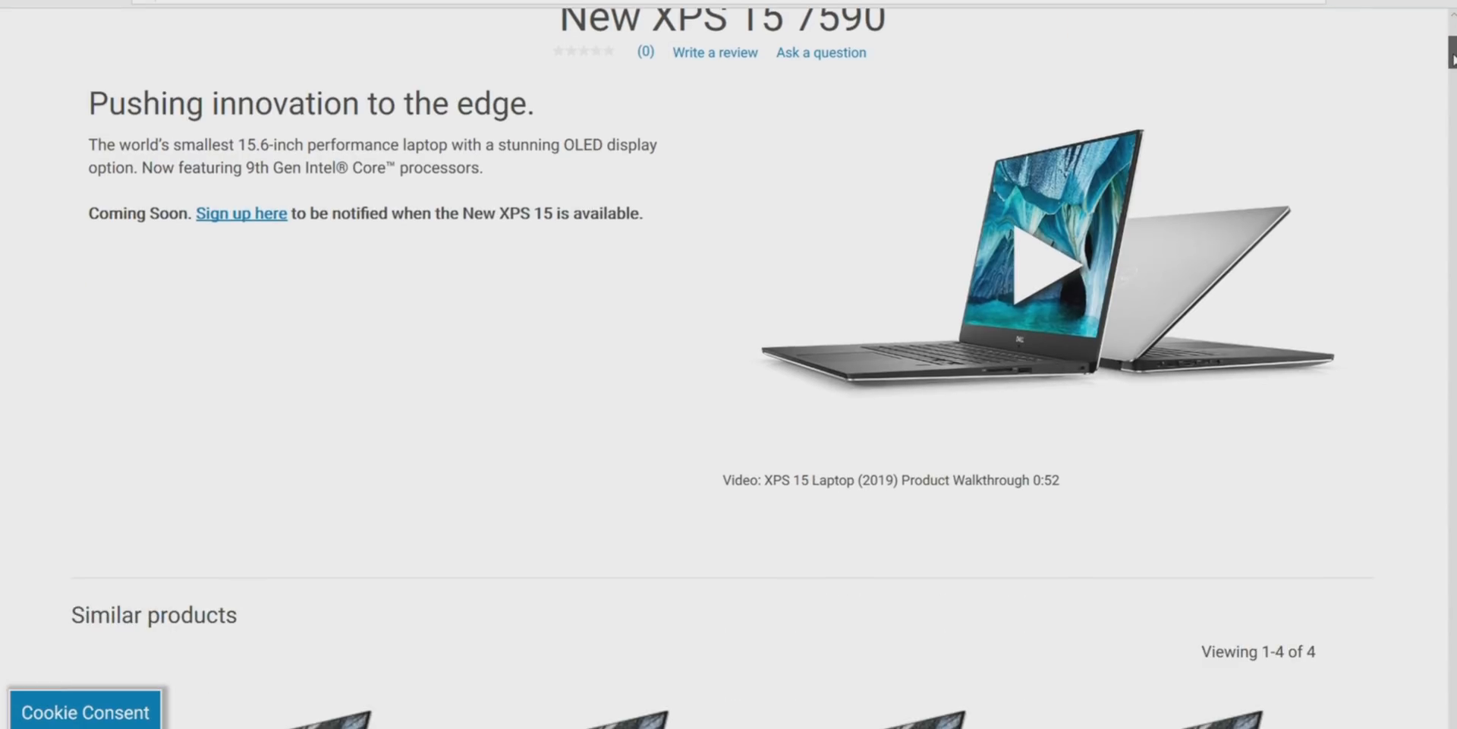
scroll("down", 3)
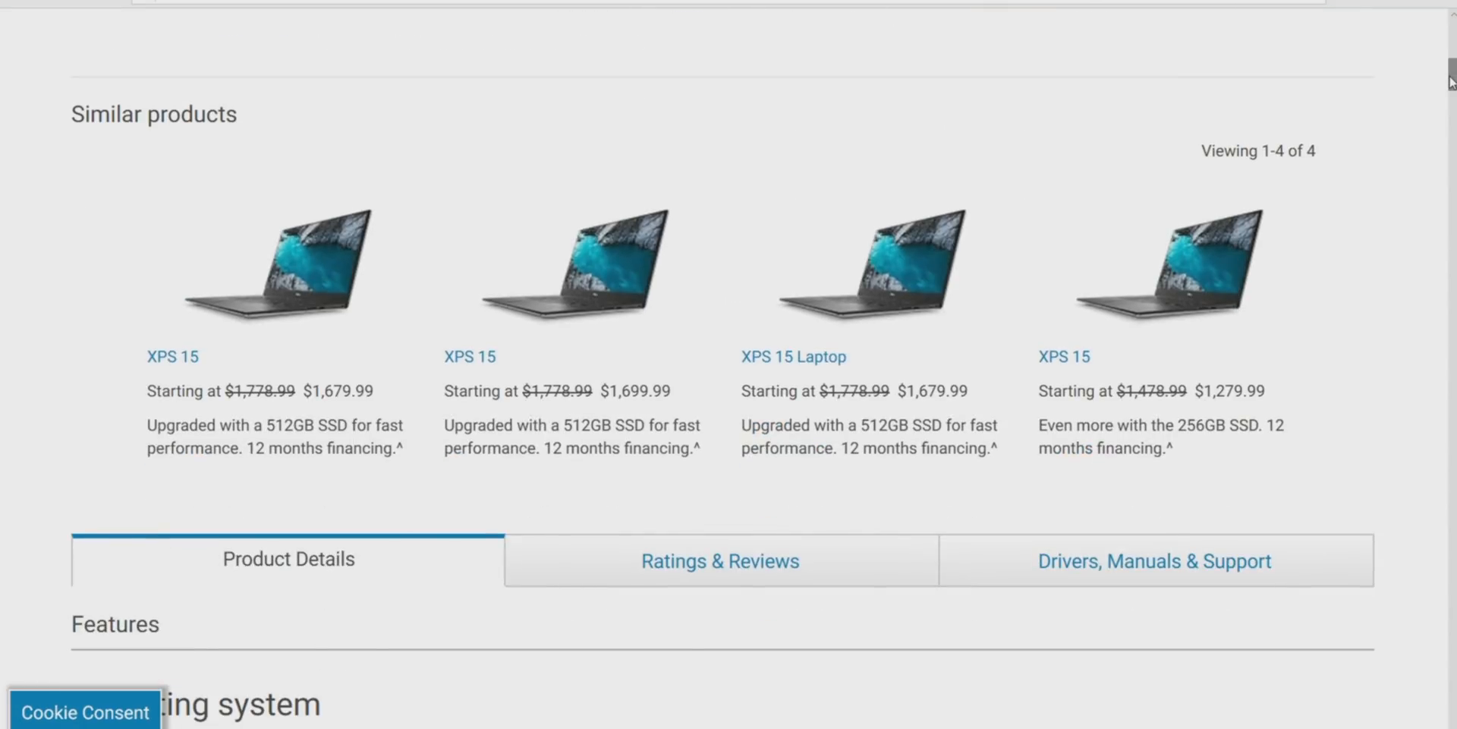
scroll("down", 3)
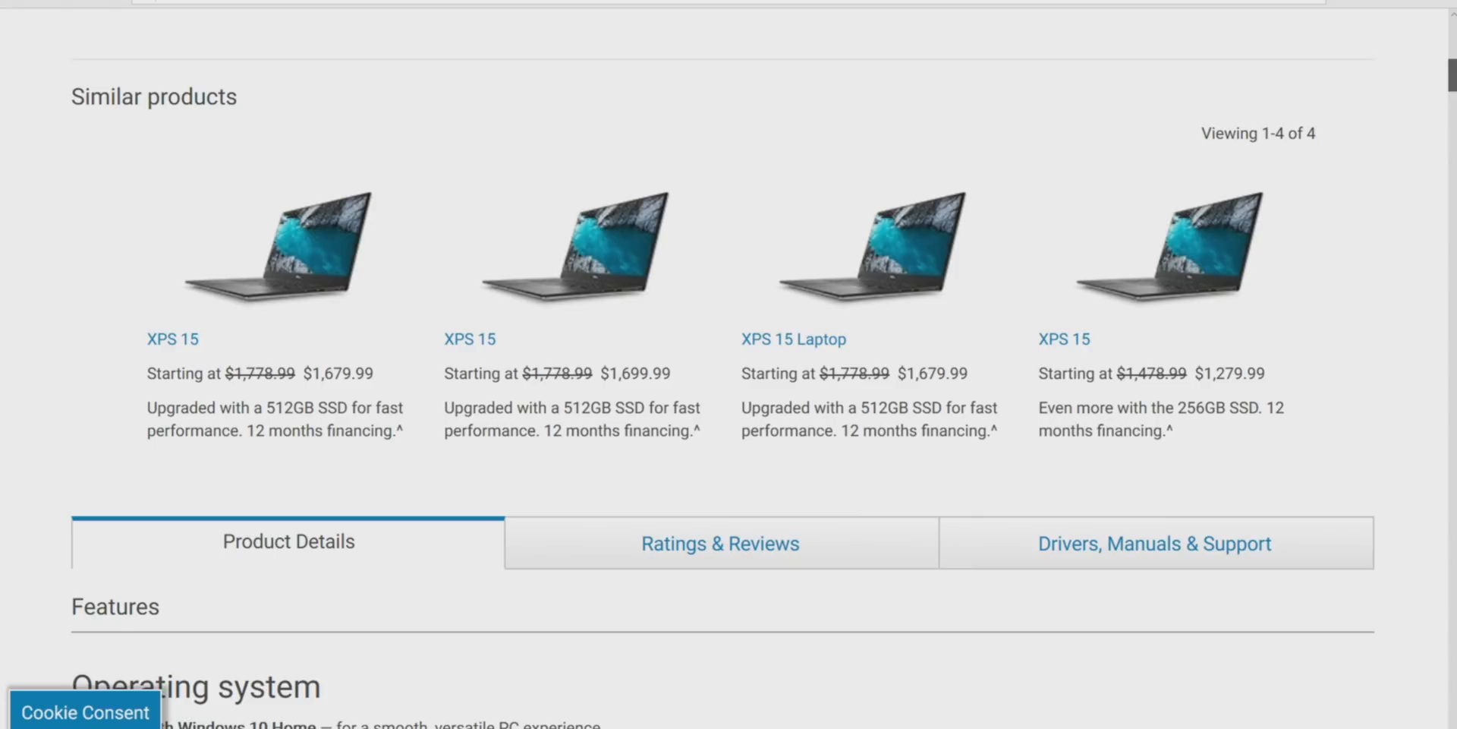
scroll("down", 3)
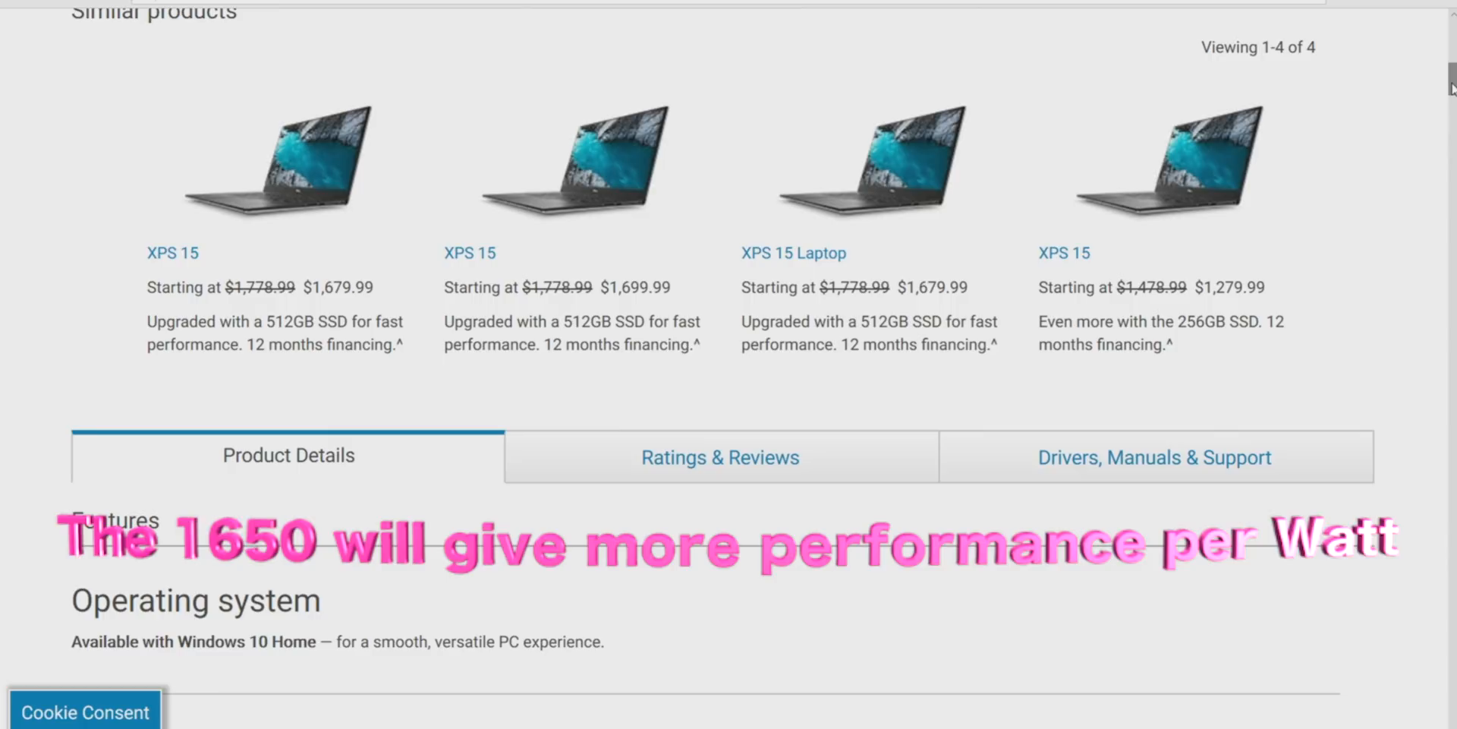
scroll("down", 3)
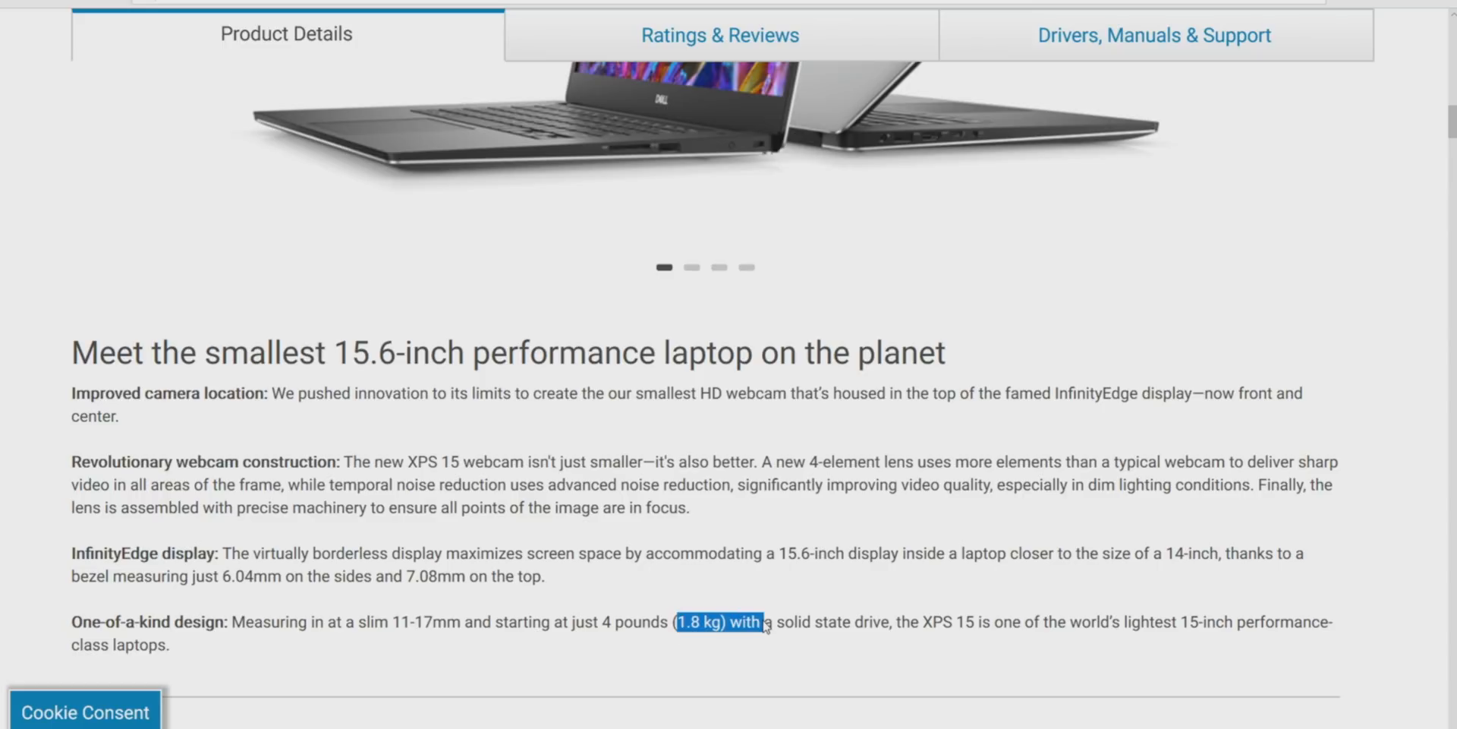
Scroll to 'A stunning view, wherever you go' and highlight the Ultra HD display resolution sentence.
scroll("down", 3)
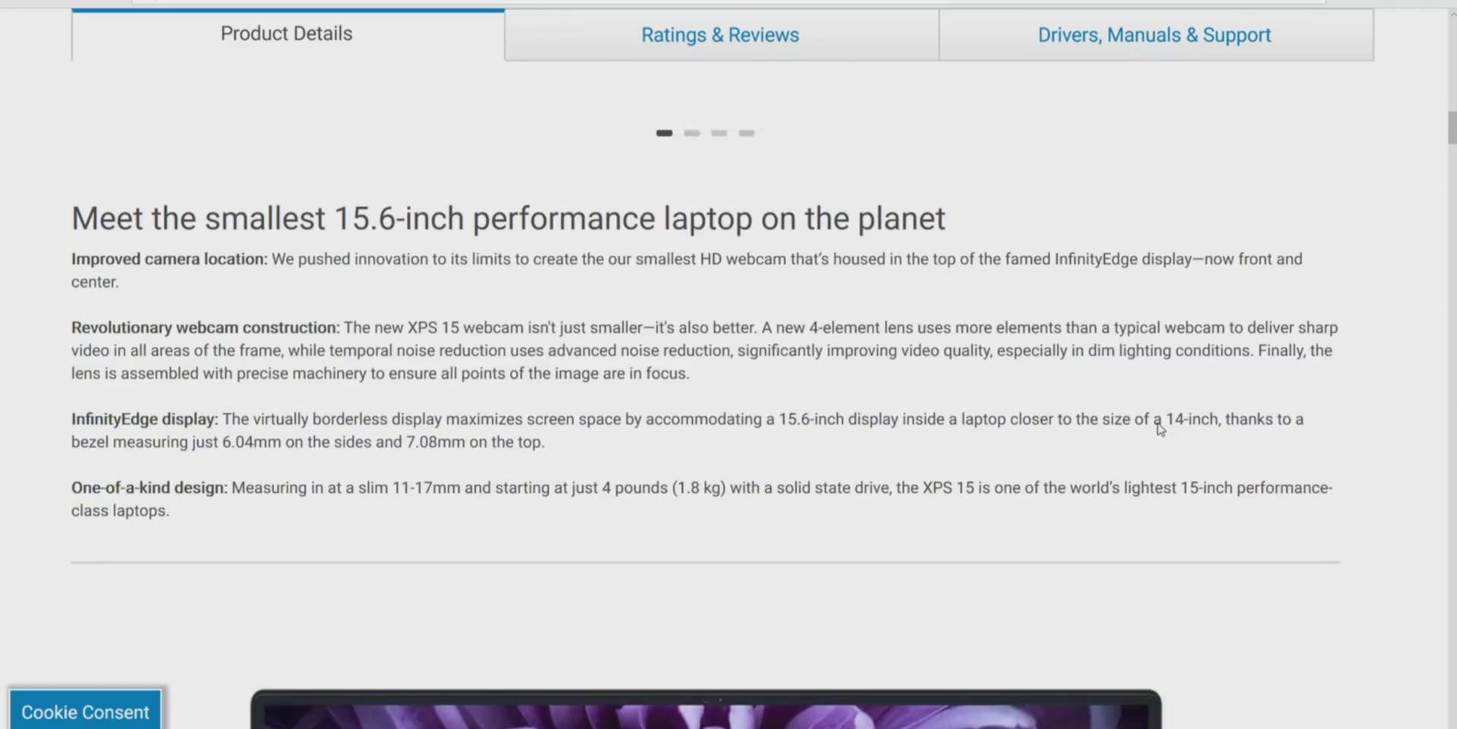
scroll("down", 3)
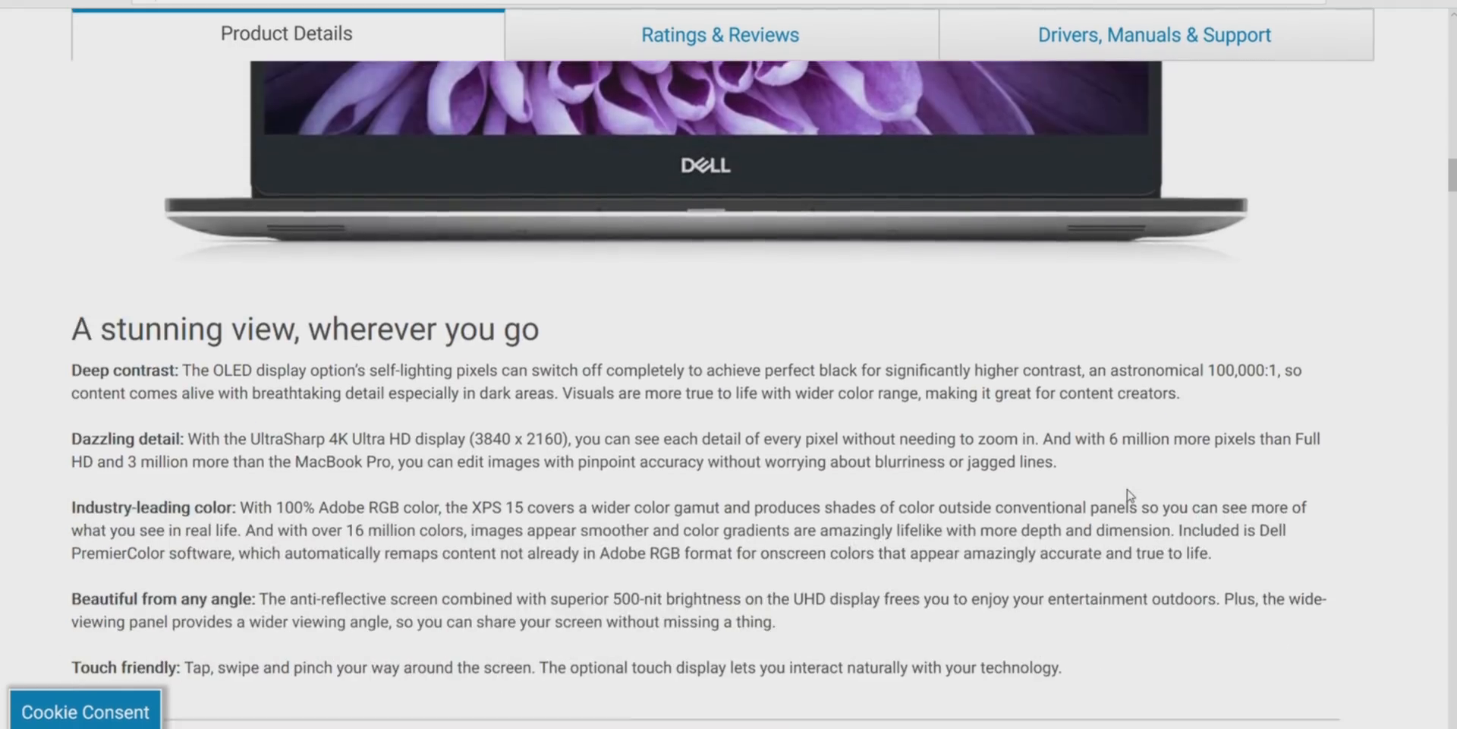
scroll("down", 3)
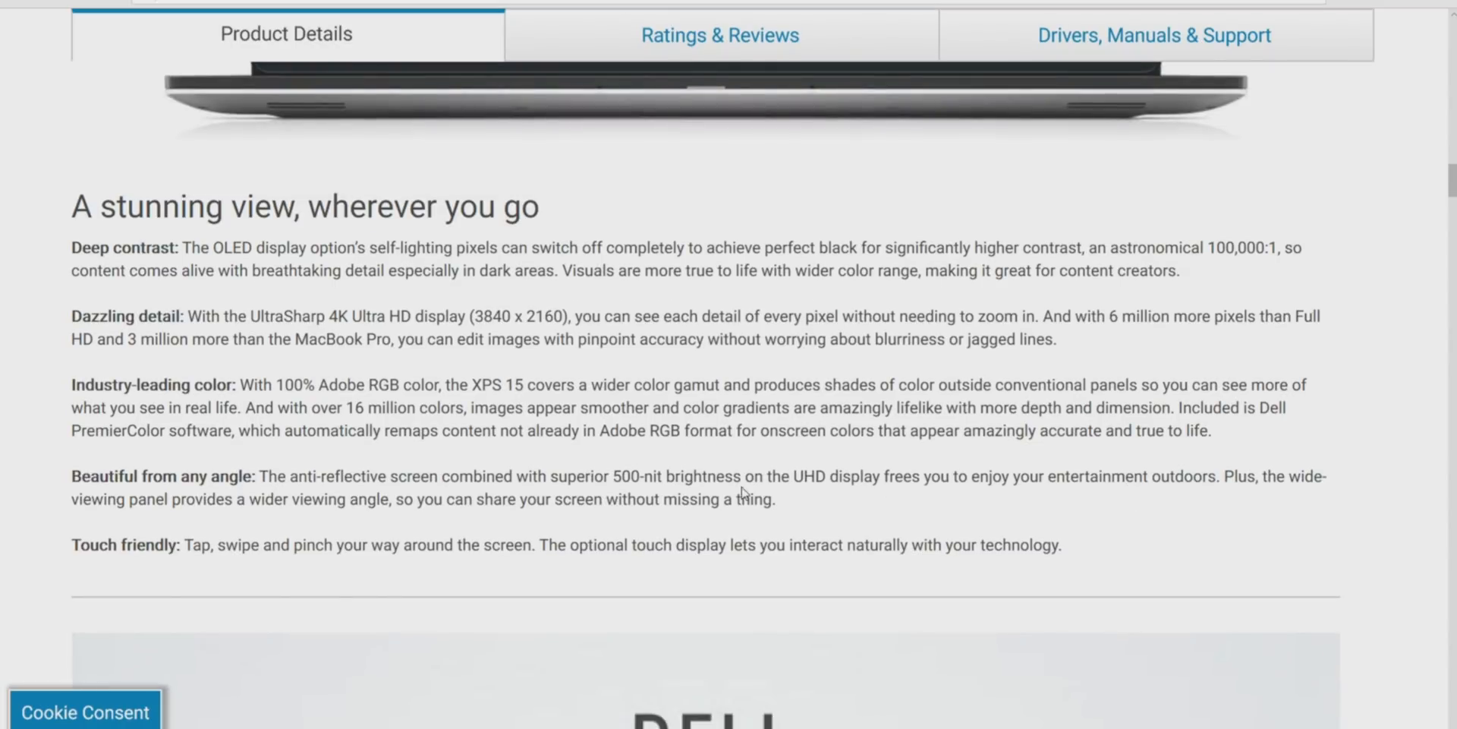
left_click_drag(351, 316, 537, 339)
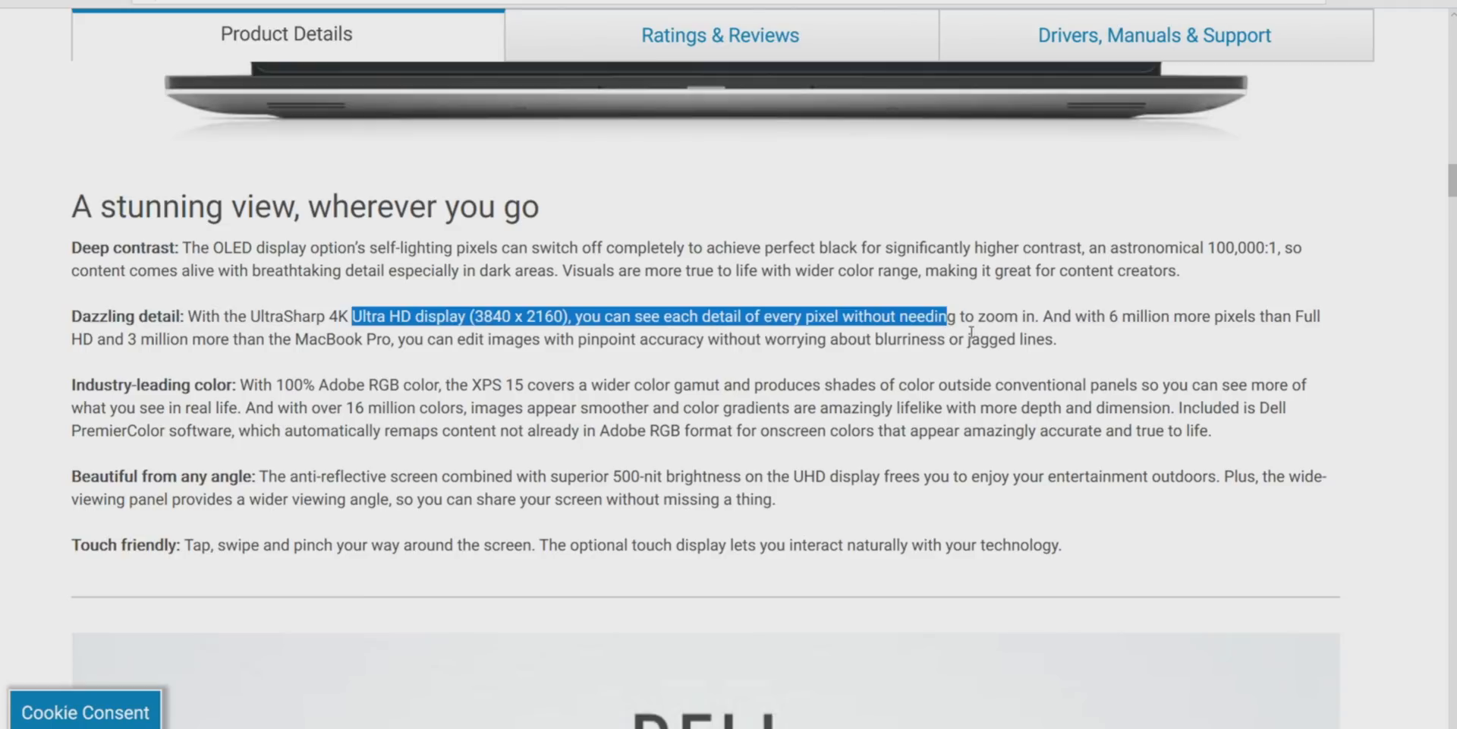
left_click(1301, 323)
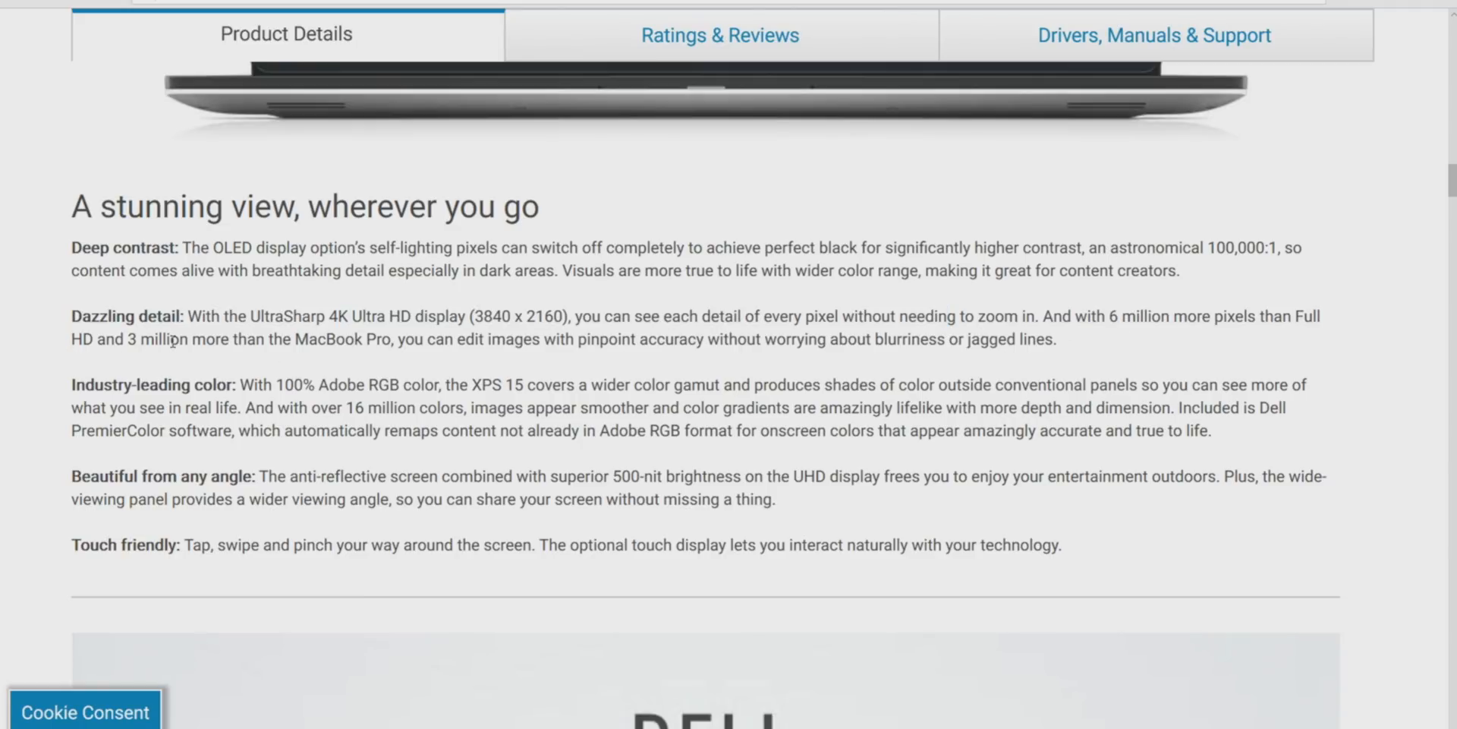
Highlight the MacBook Pro comparison phrase, then continue down to the Powerhouse performance specs.
left_click_drag(267, 339, 527, 339)
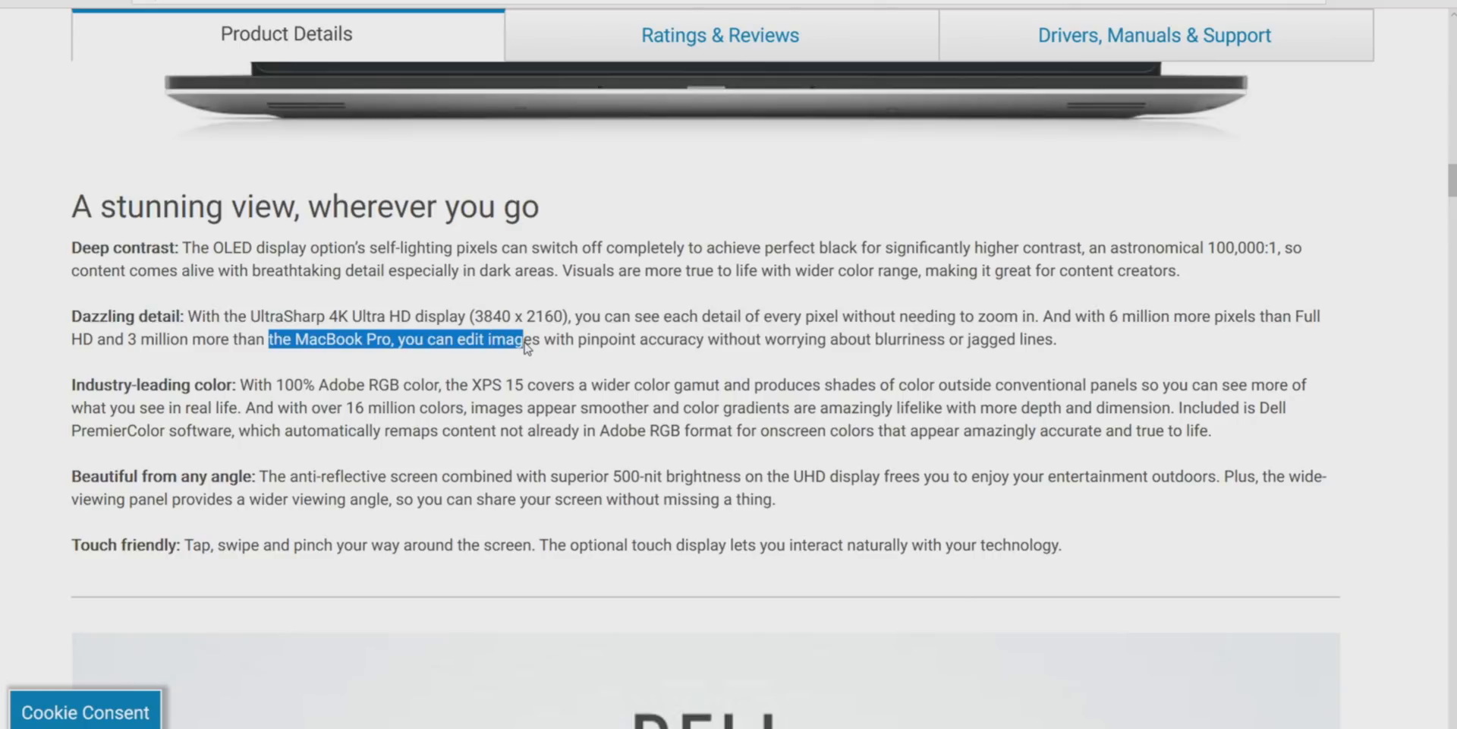
left_click(539, 356)
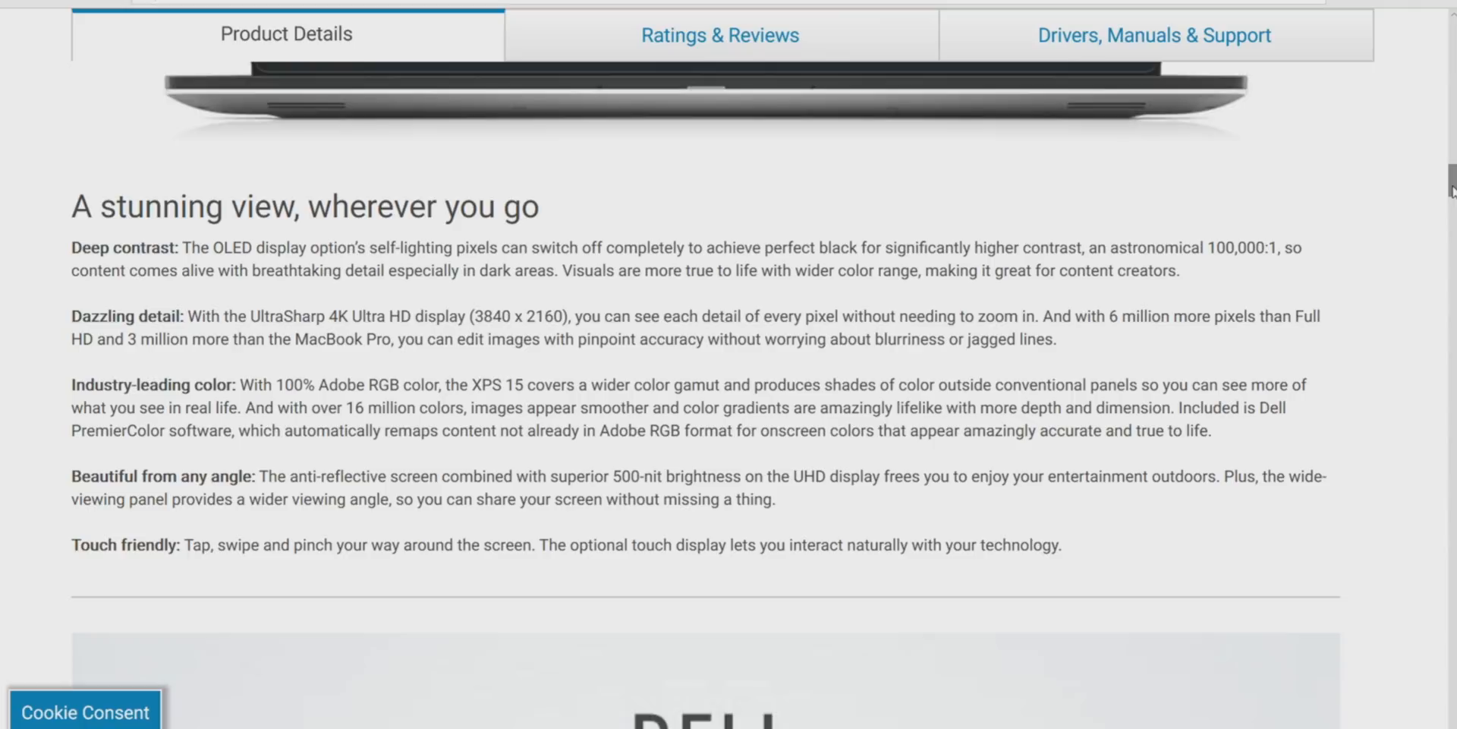
scroll("down", 3)
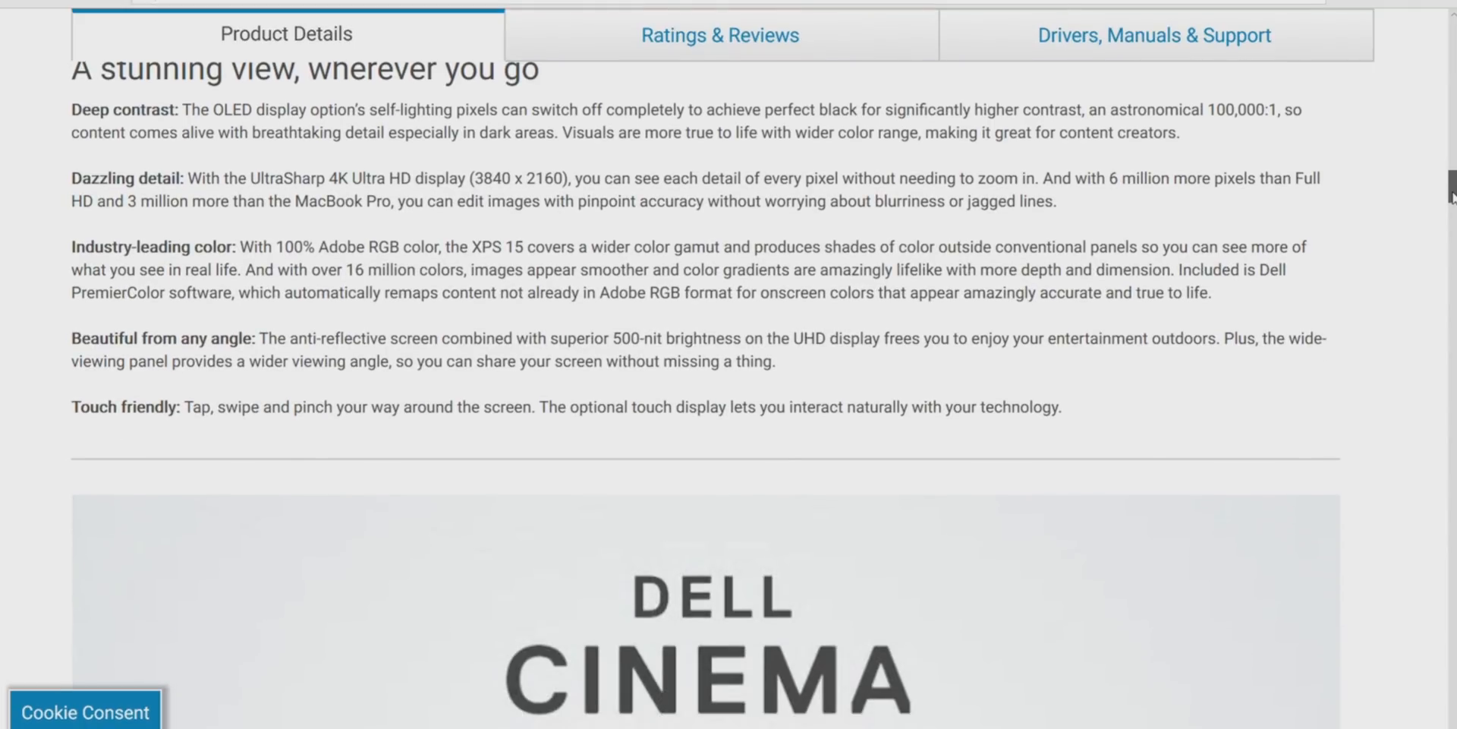
scroll("down", 3)
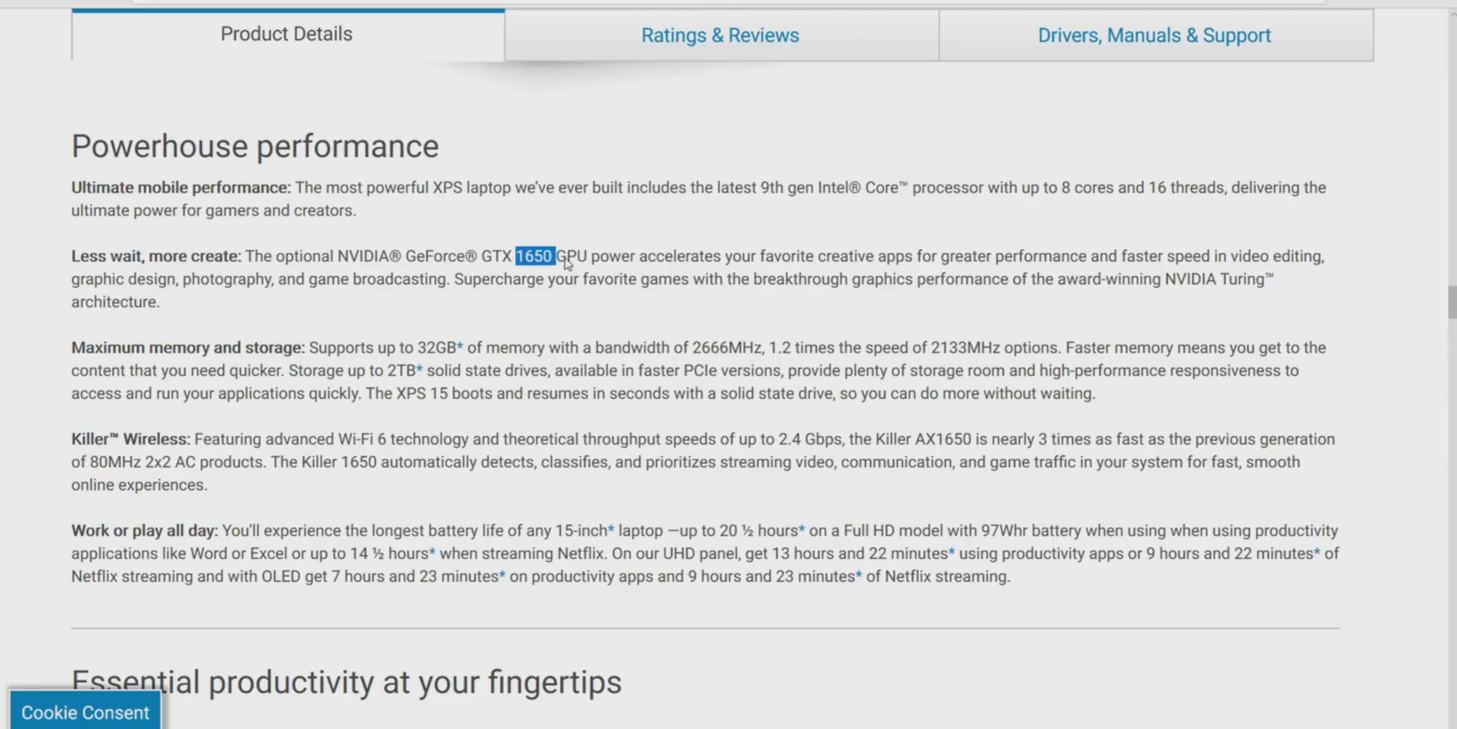
Highlight the GTX 1650 GPU model number in the Powerhouse performance paragraph.
left_click_drag(521, 256, 572, 256)
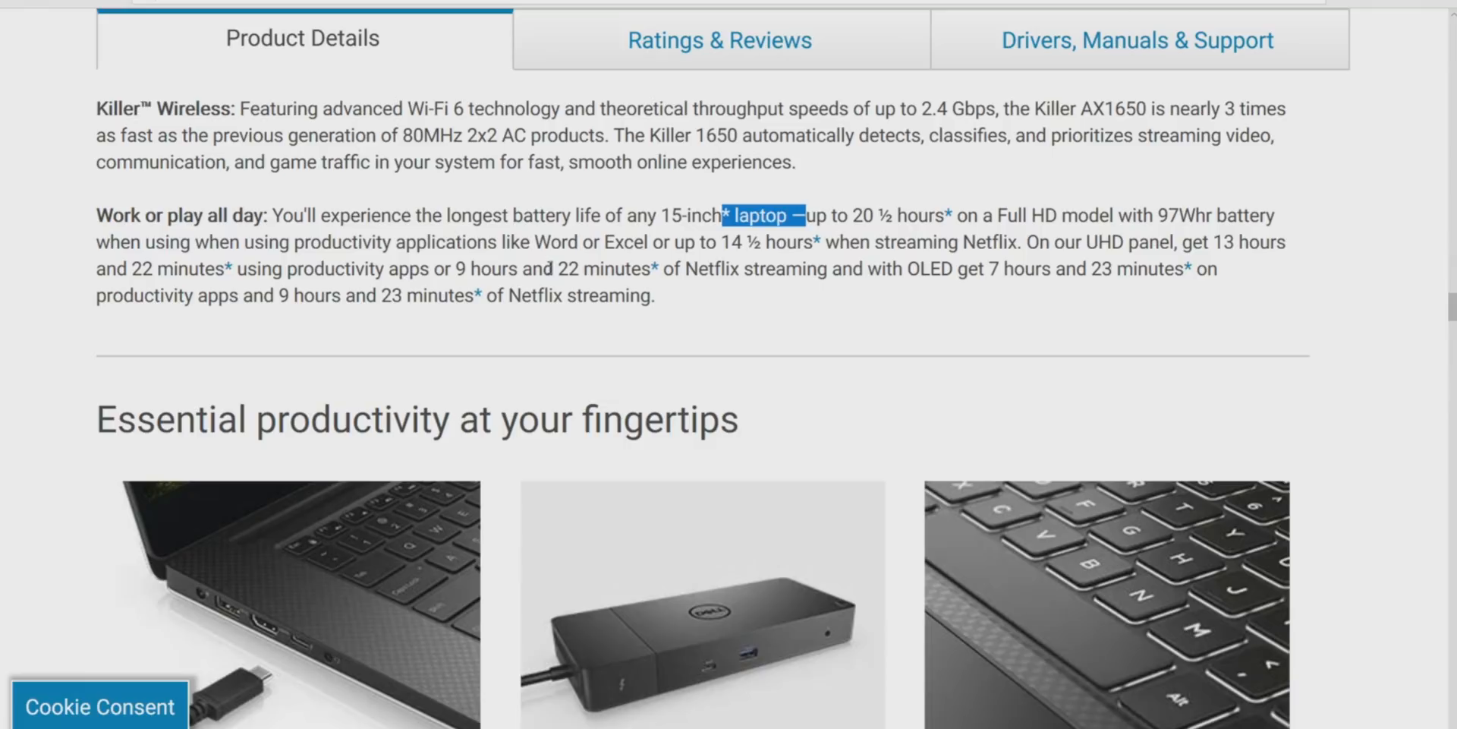
Highlight the OLED model's 9 hours and 23 minutes Netflix streaming time, then reach the battery testing note.
left_click(778, 216)
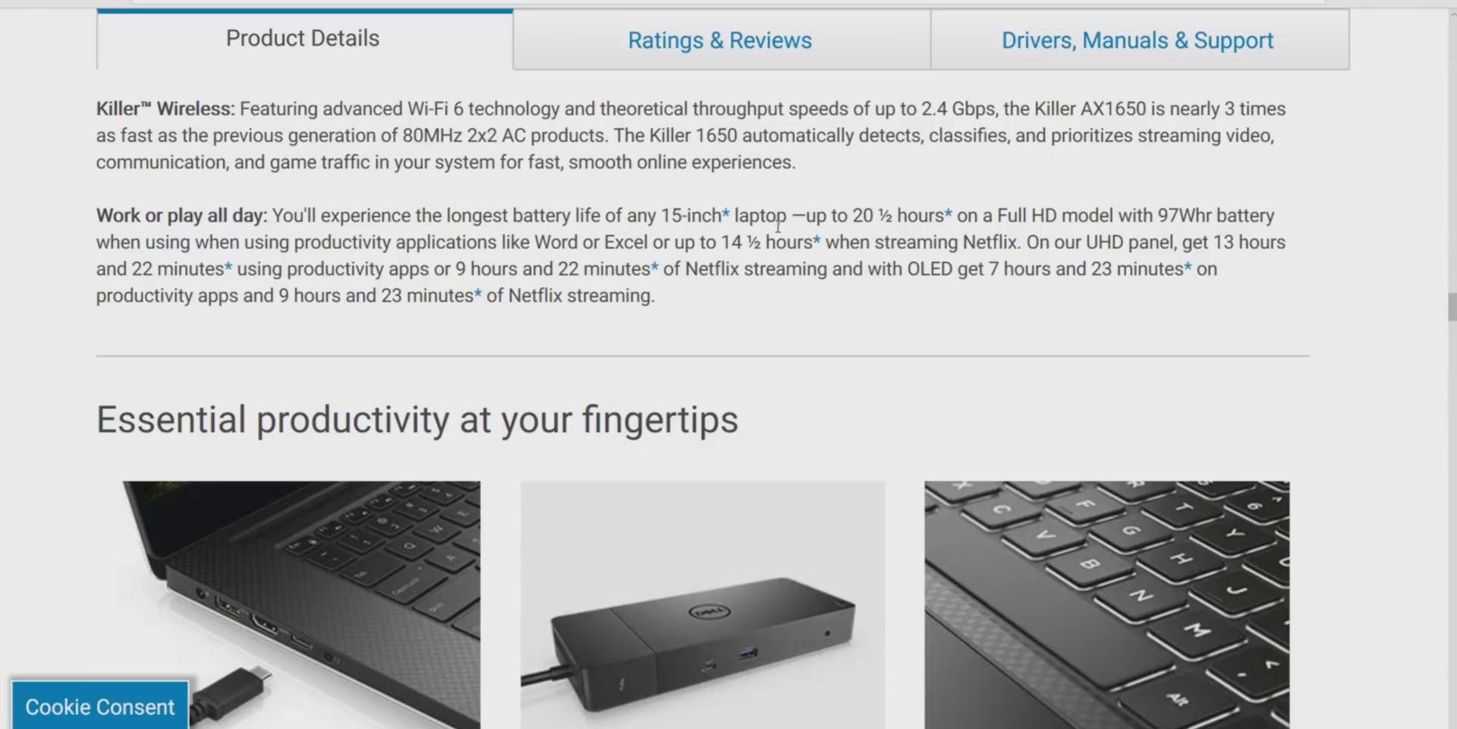
mouse_move(1044, 210)
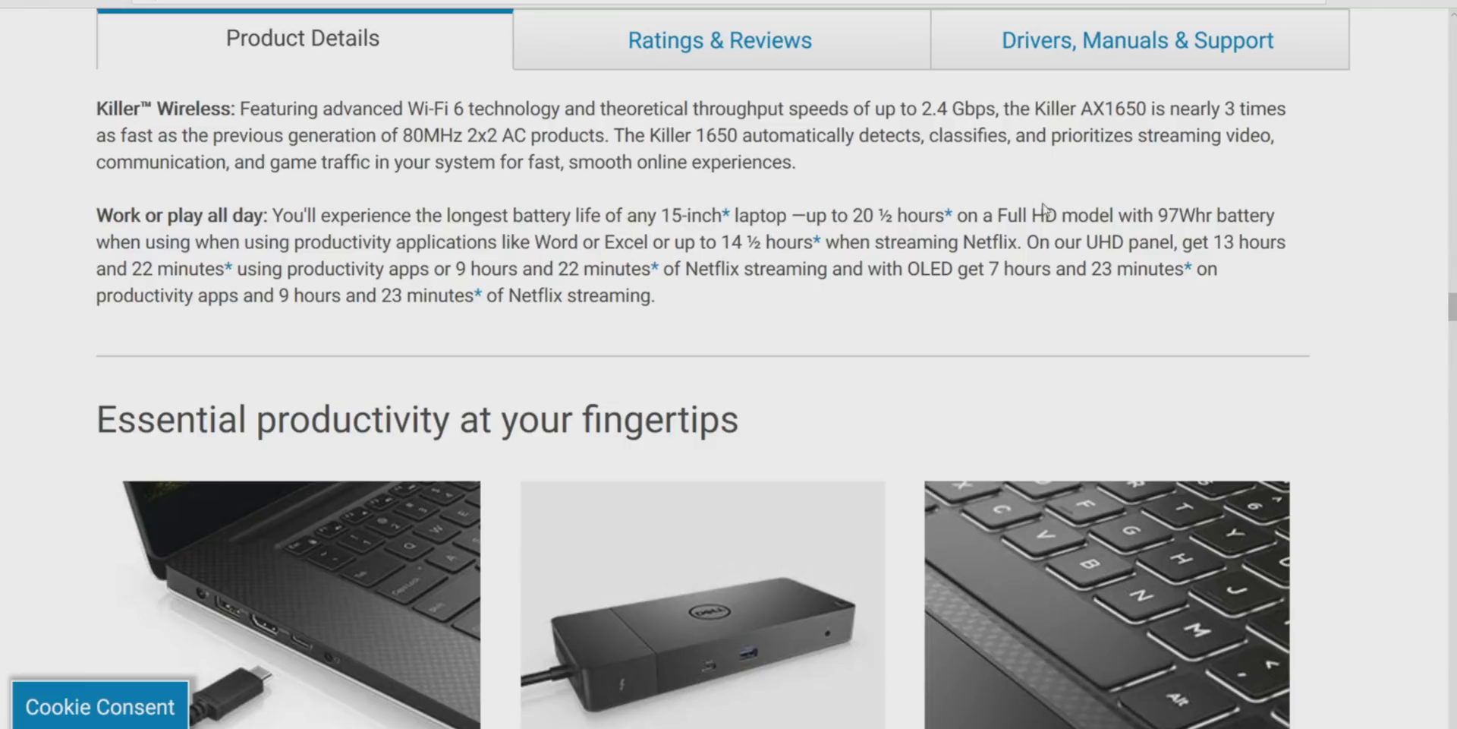
mouse_move(846, 211)
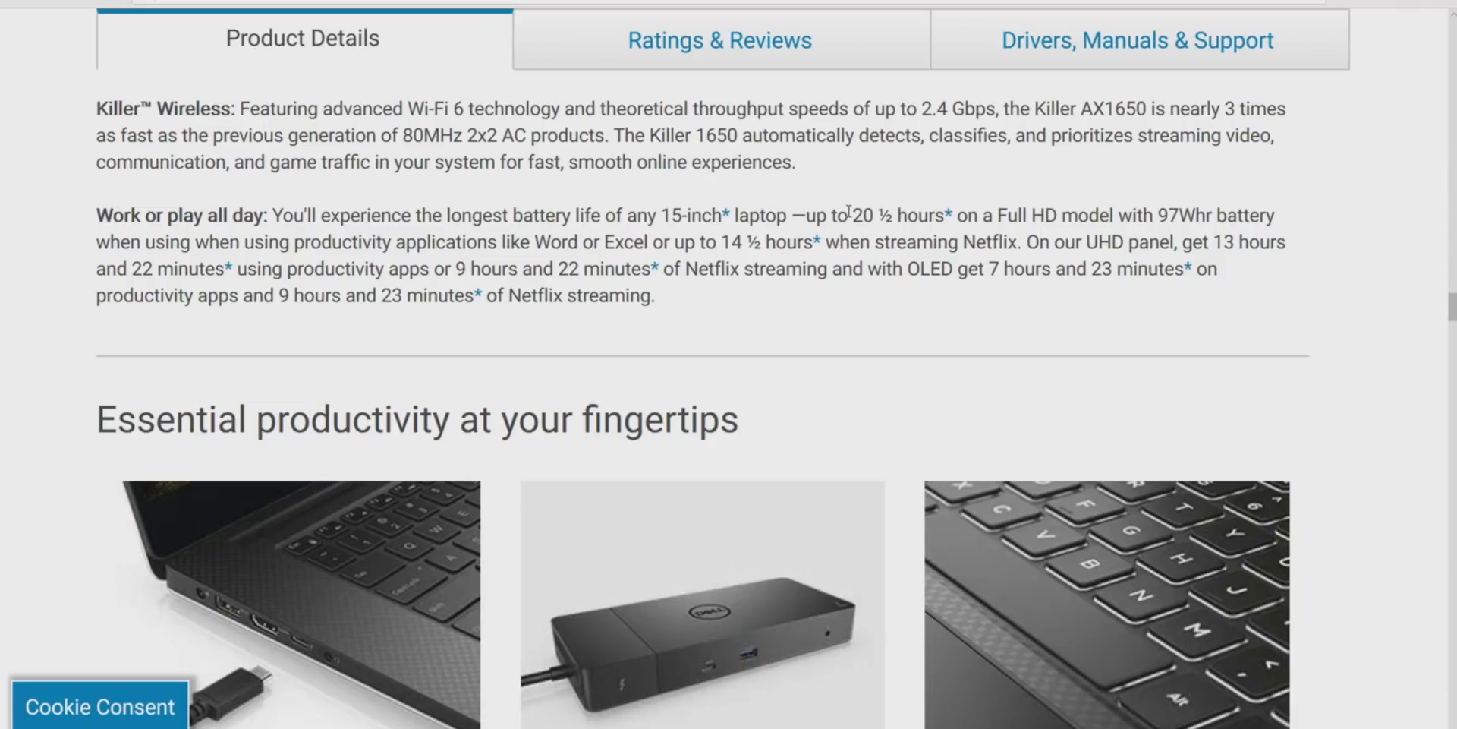
mouse_move(1200, 215)
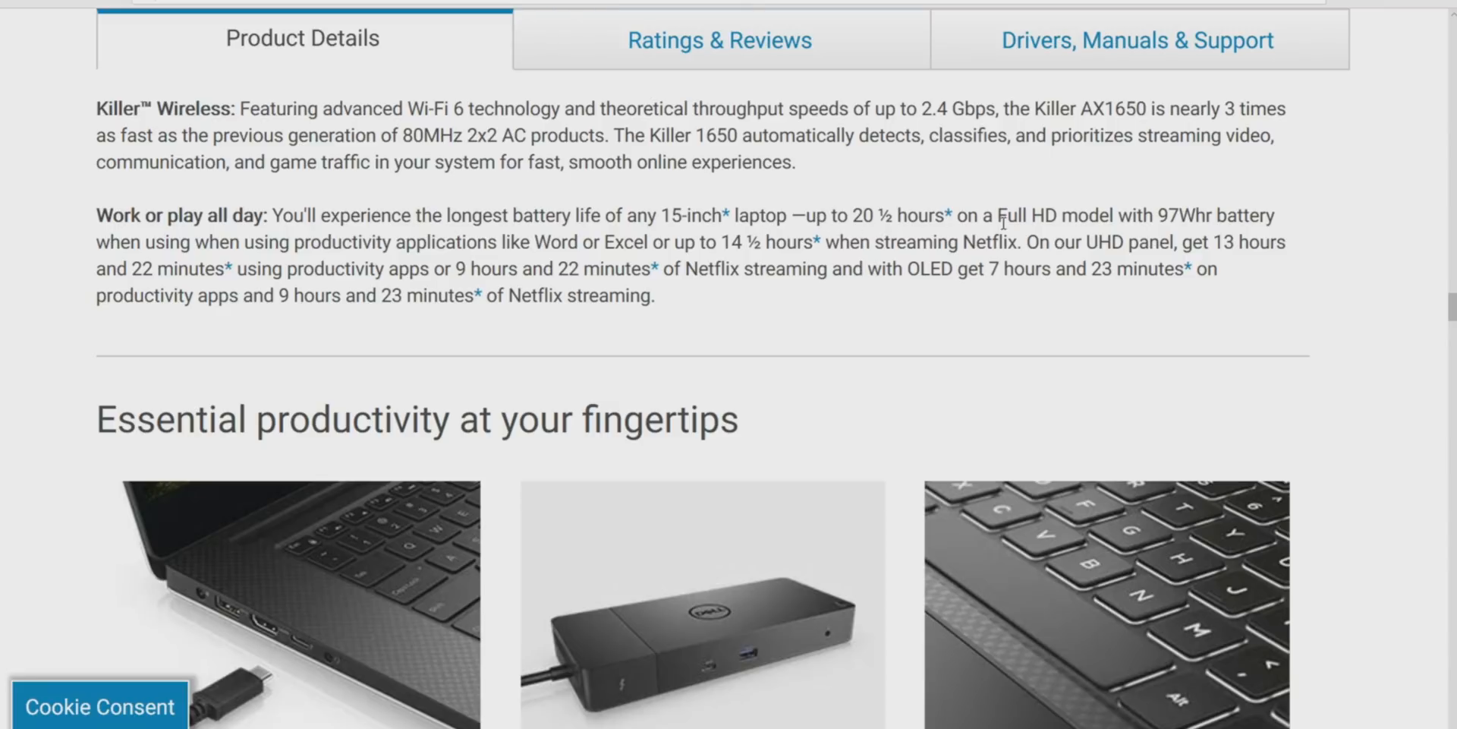
mouse_move(1143, 219)
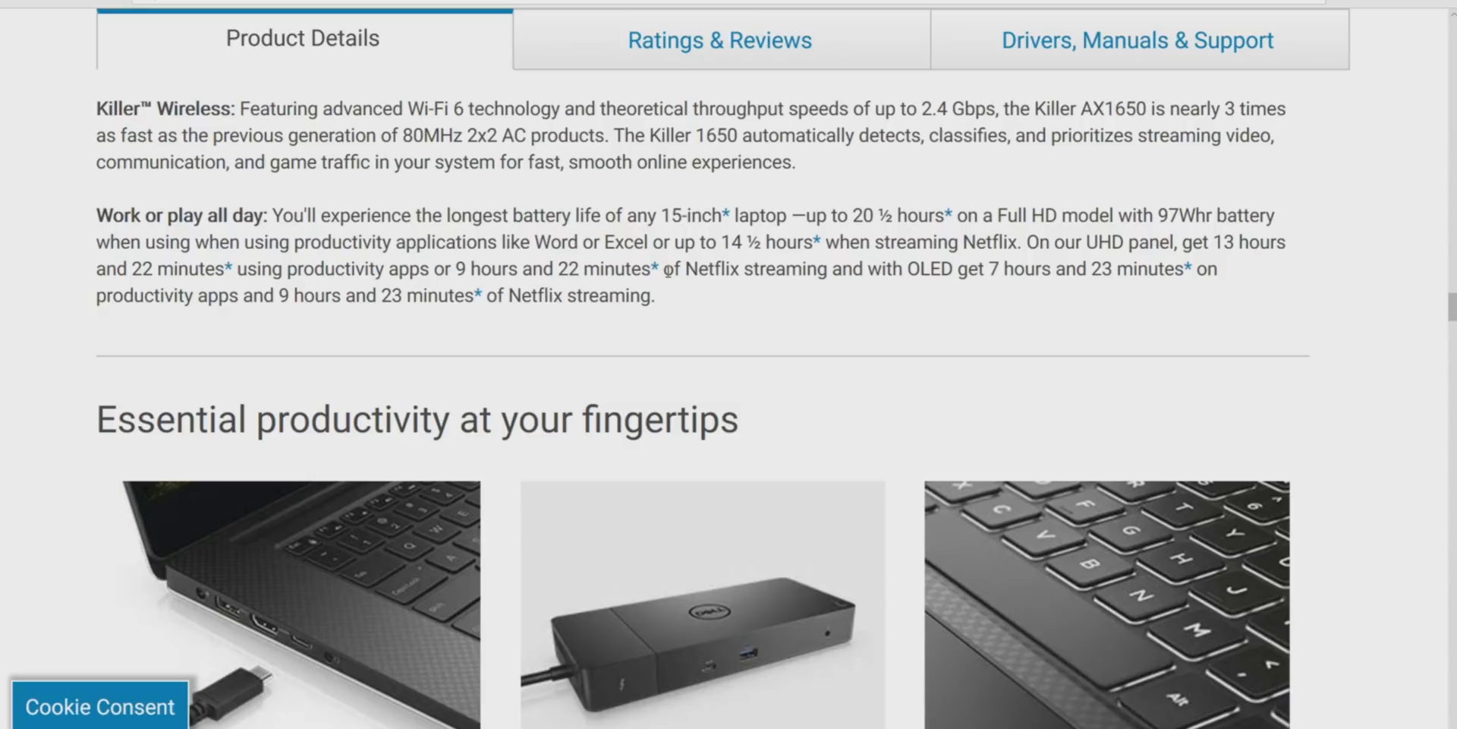
mouse_move(659, 278)
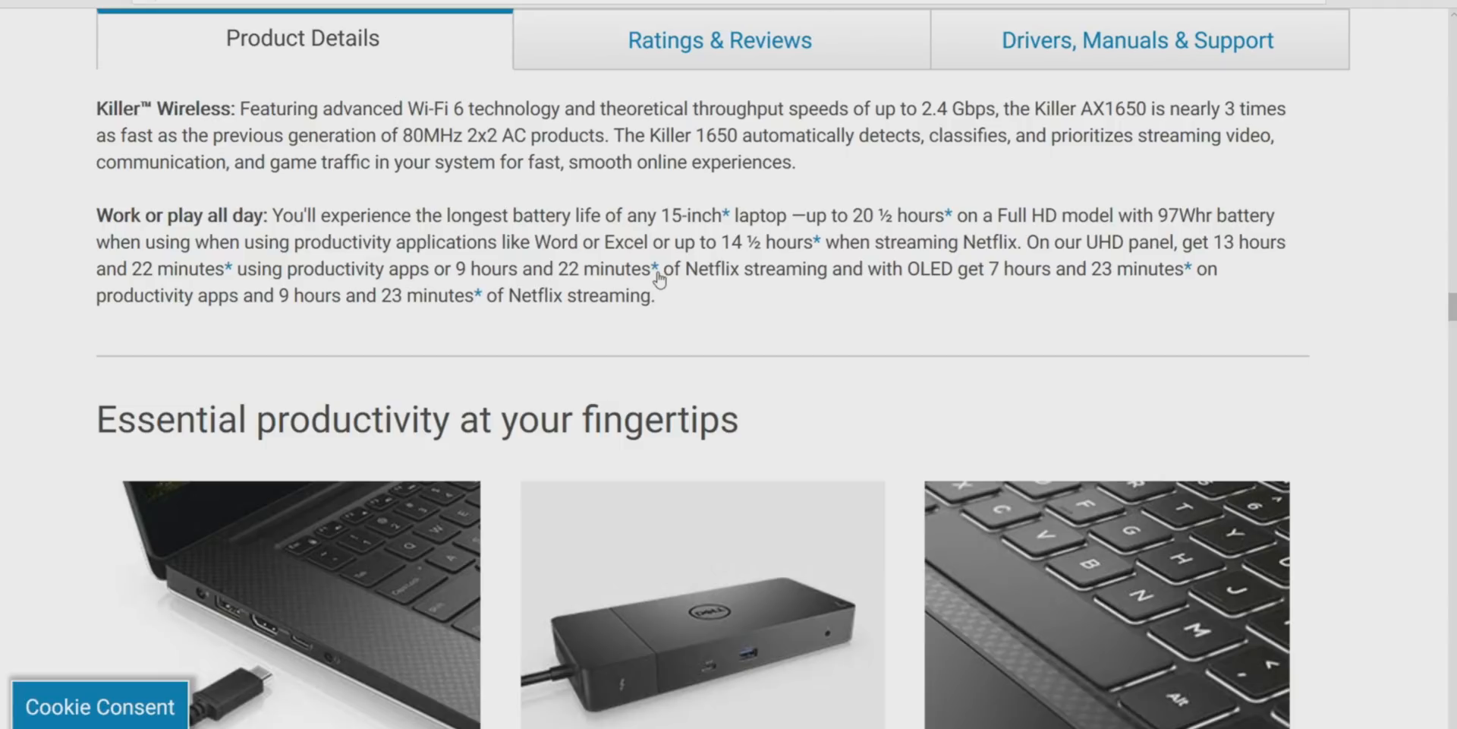
left_click_drag(658, 270, 1073, 270)
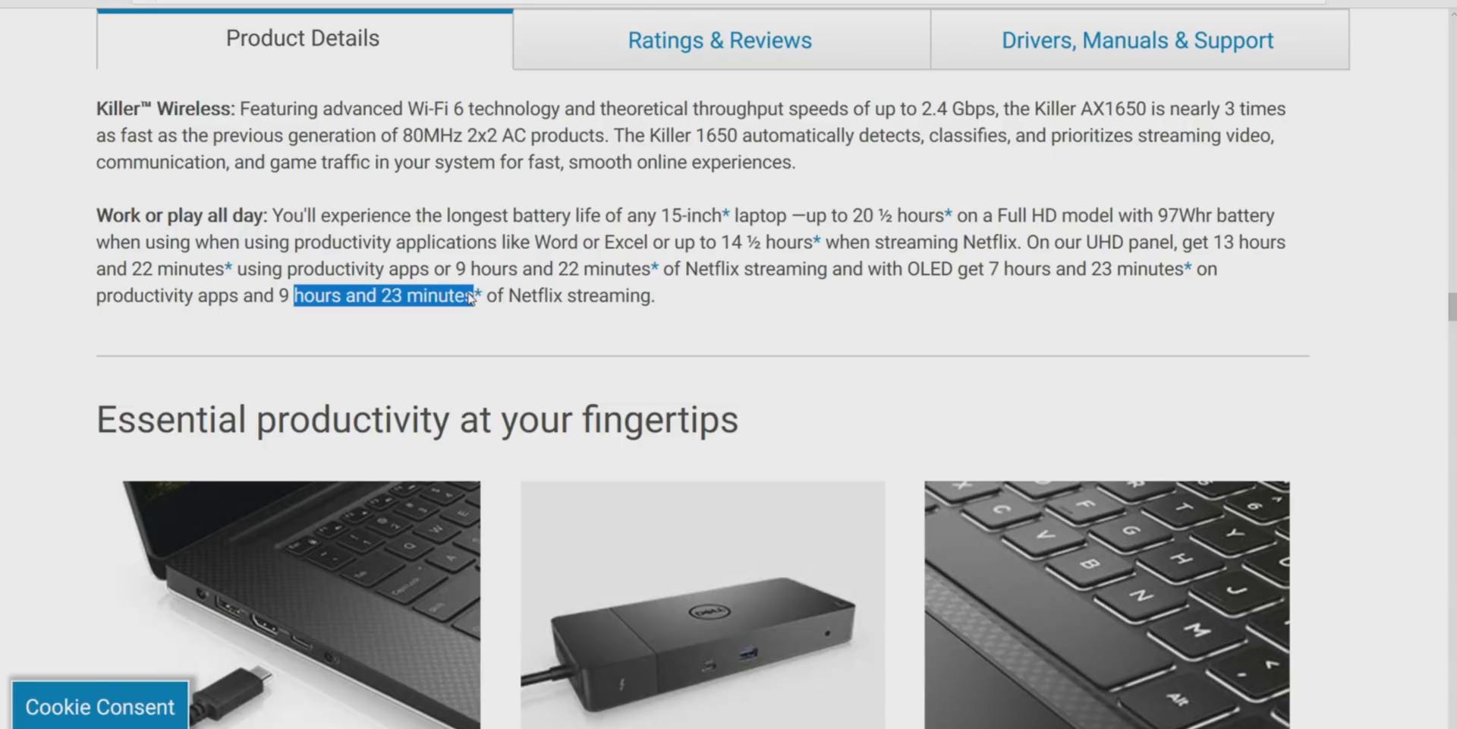
mouse_move(934, 489)
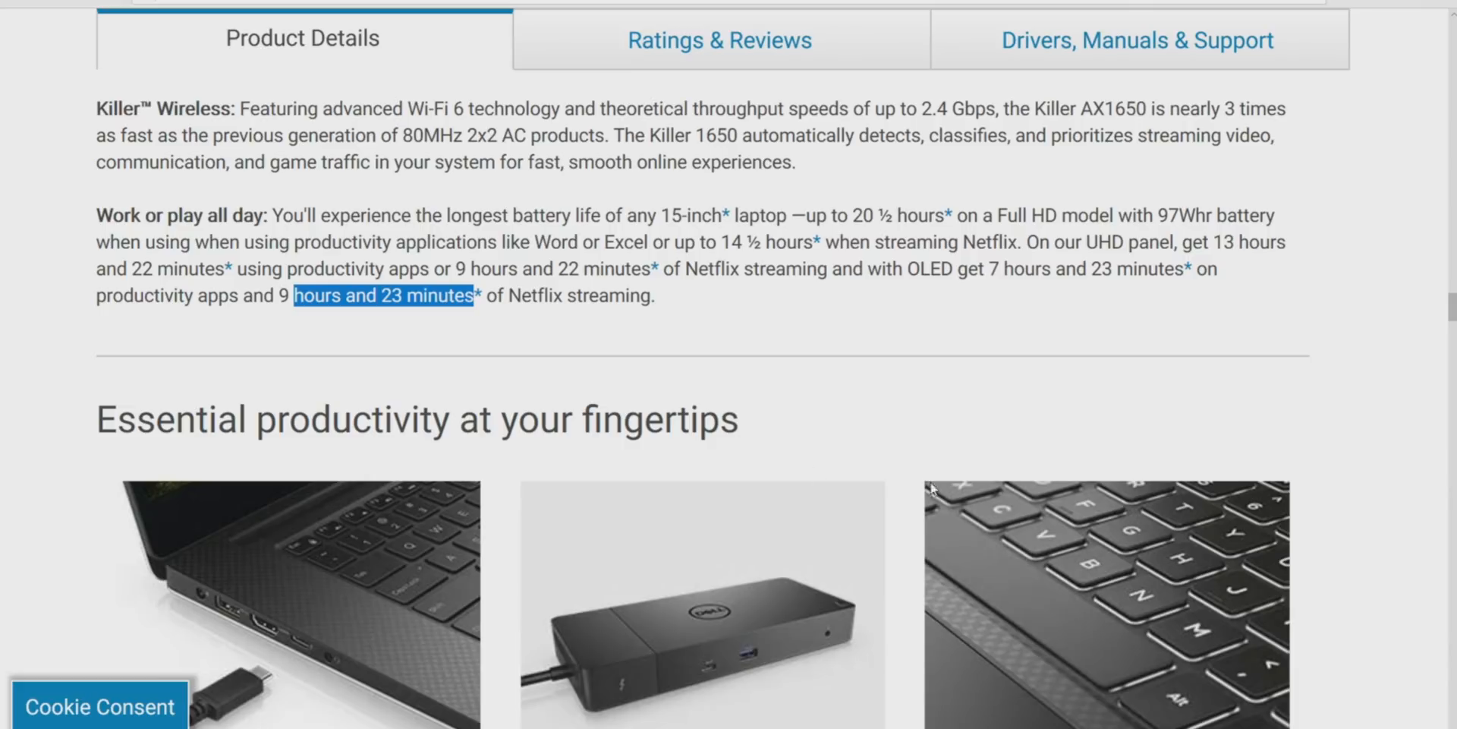
scroll("down", 3)
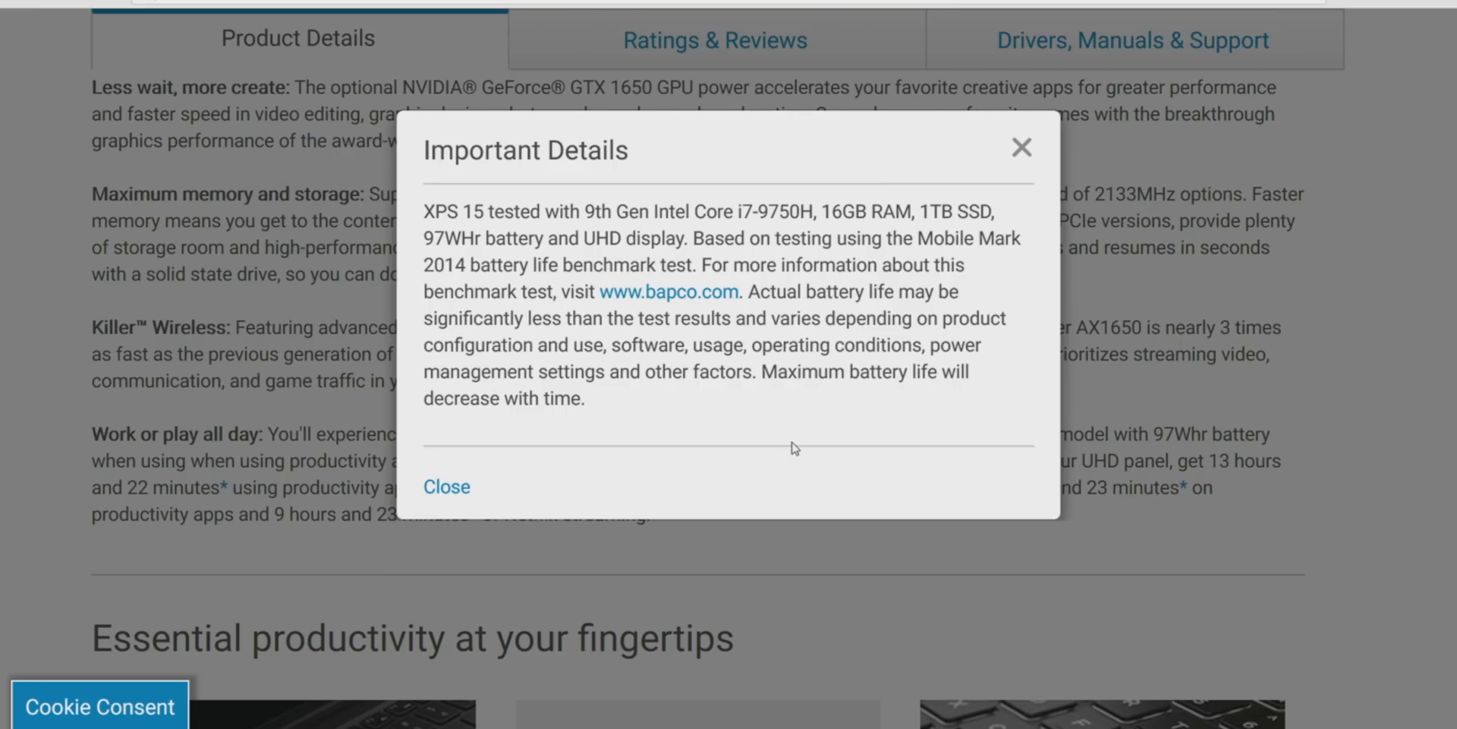
mouse_move(924, 215)
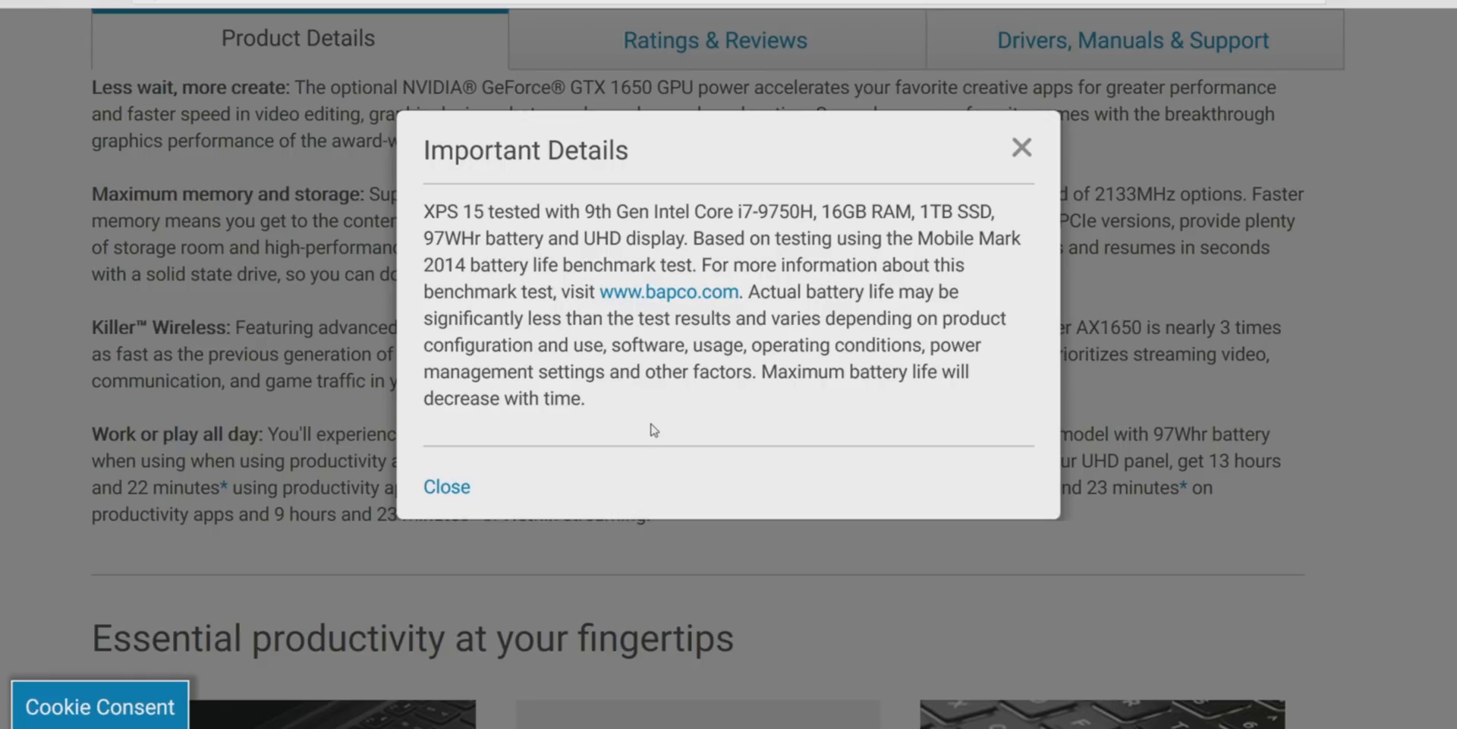
mouse_move(584, 310)
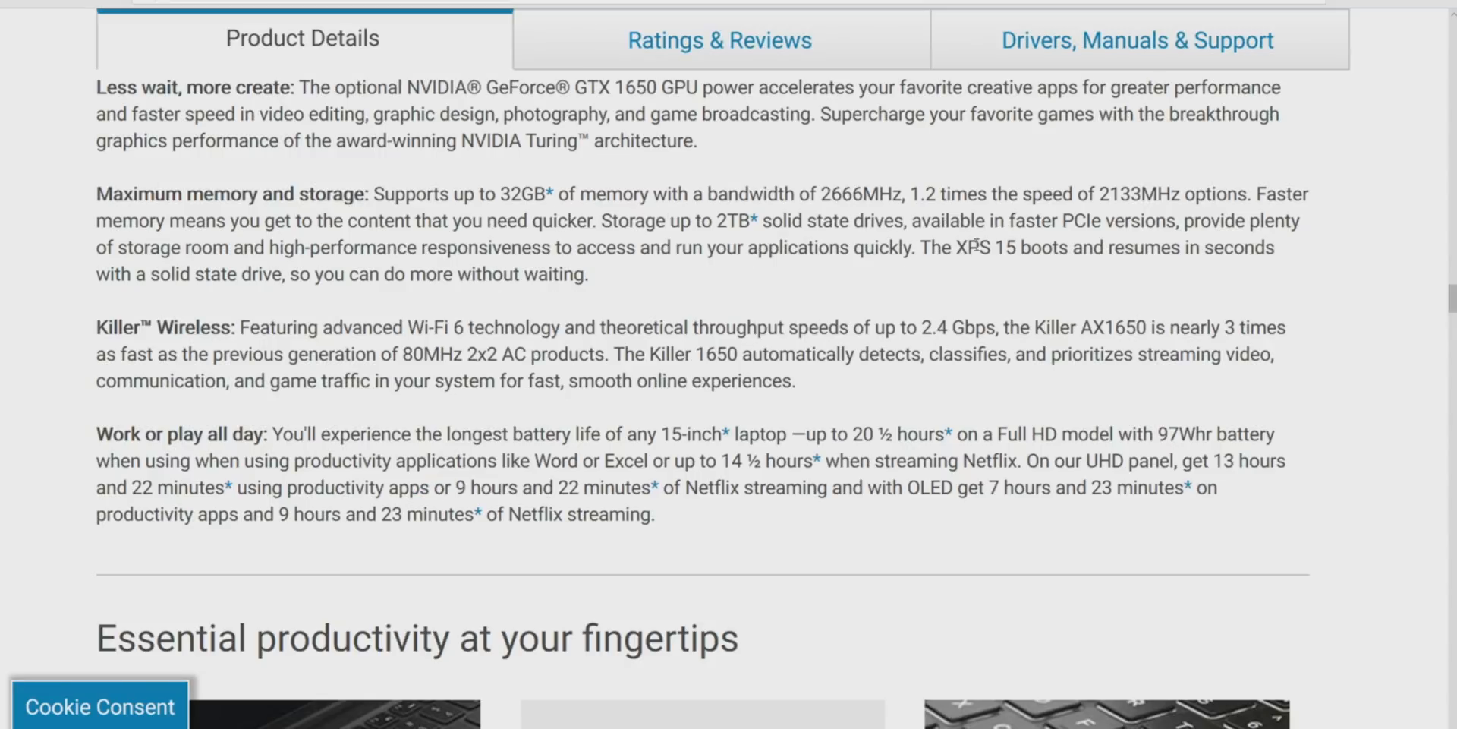
Highlight 'or 9 hours and 22 minutes*' UHD Netflix streaming figure in the battery paragraph.
left_click_drag(395, 487, 535, 487)
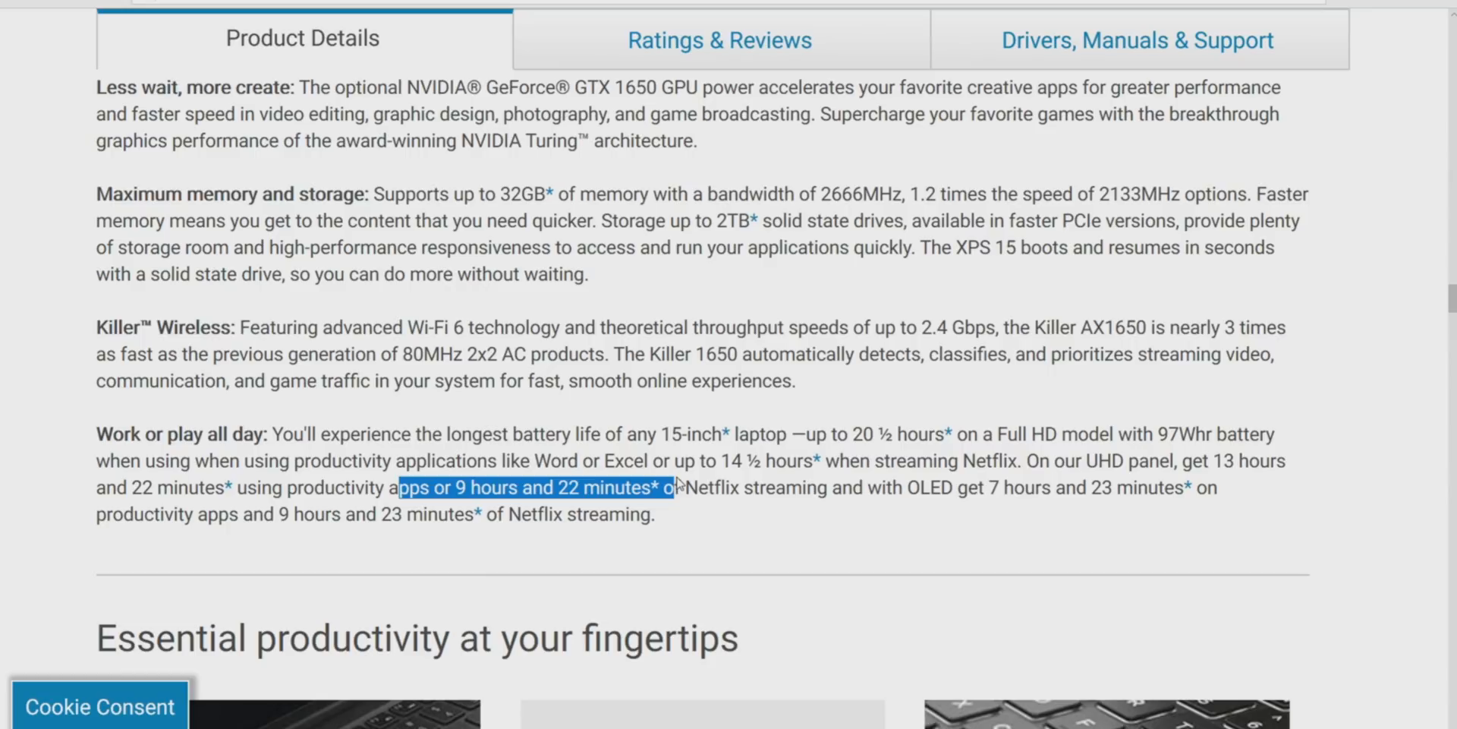
mouse_move(1013, 514)
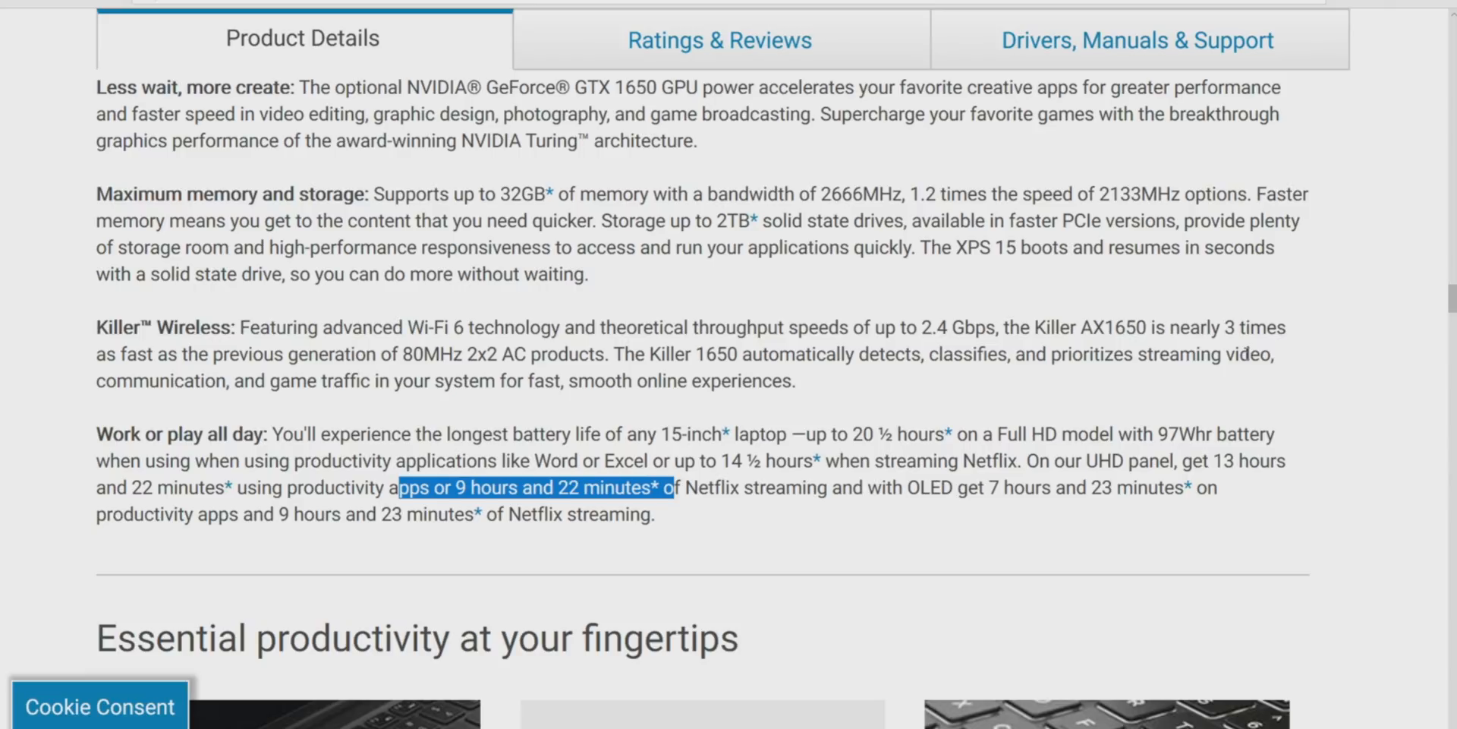
mouse_move(1089, 516)
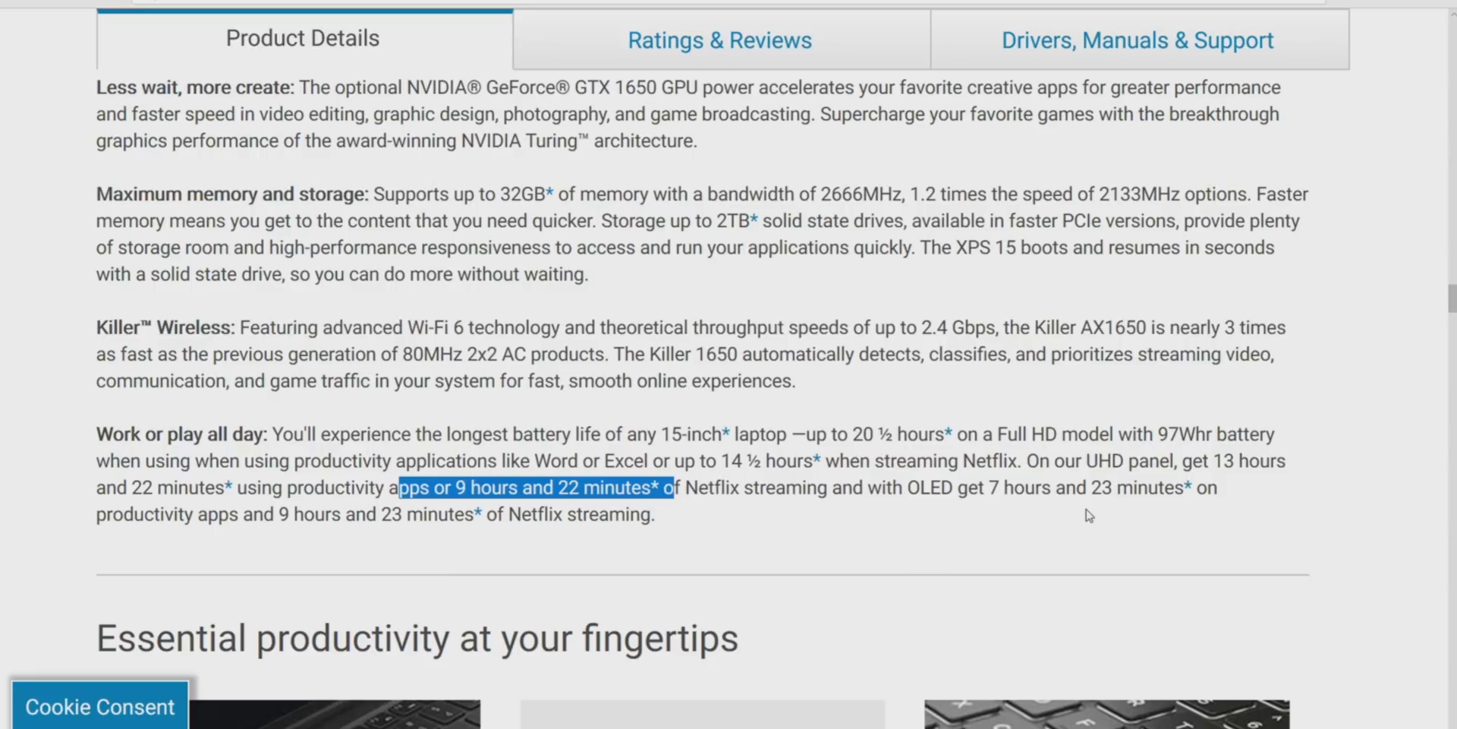
mouse_move(1119, 554)
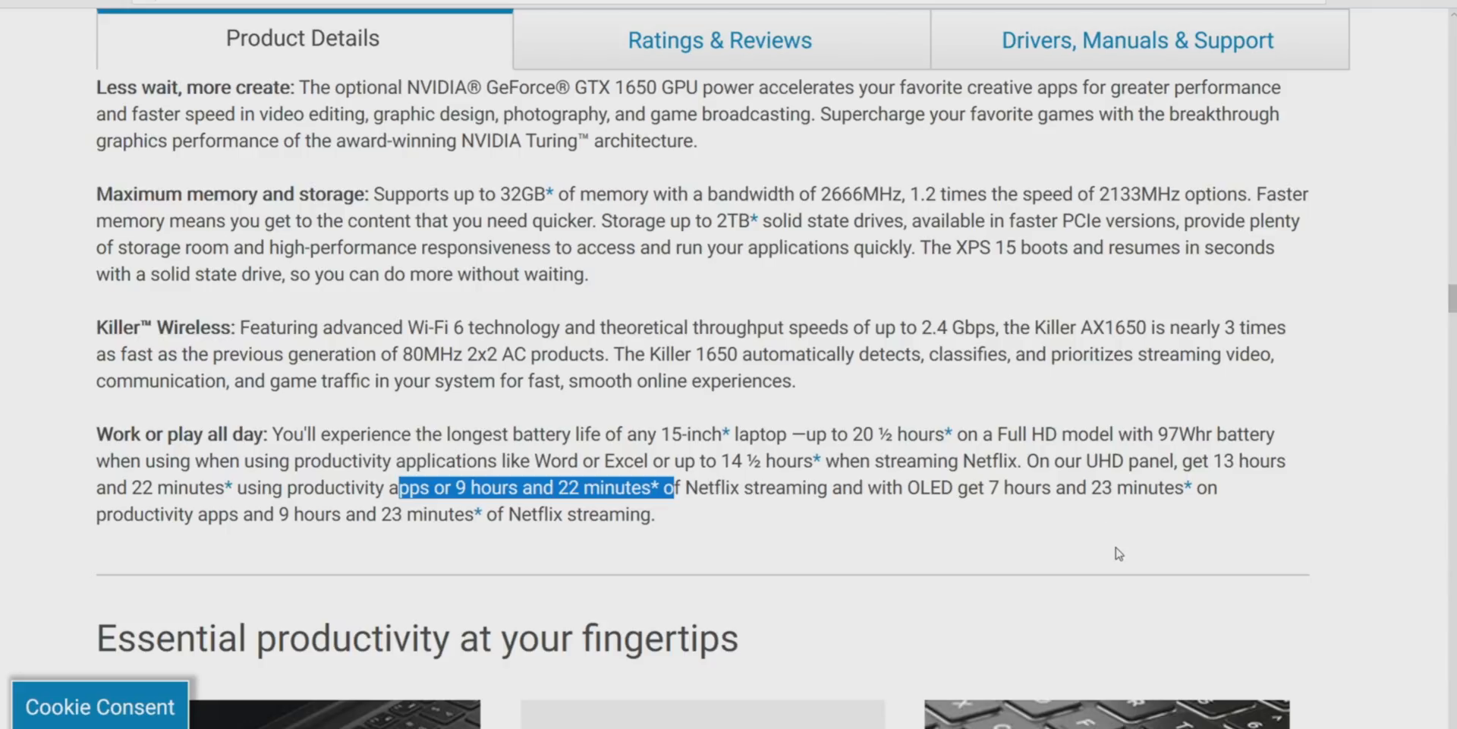
Scroll past the touch pad, materials, environmental and Mobile Connect features to the Ports & Slots section.
scroll("down", 3)
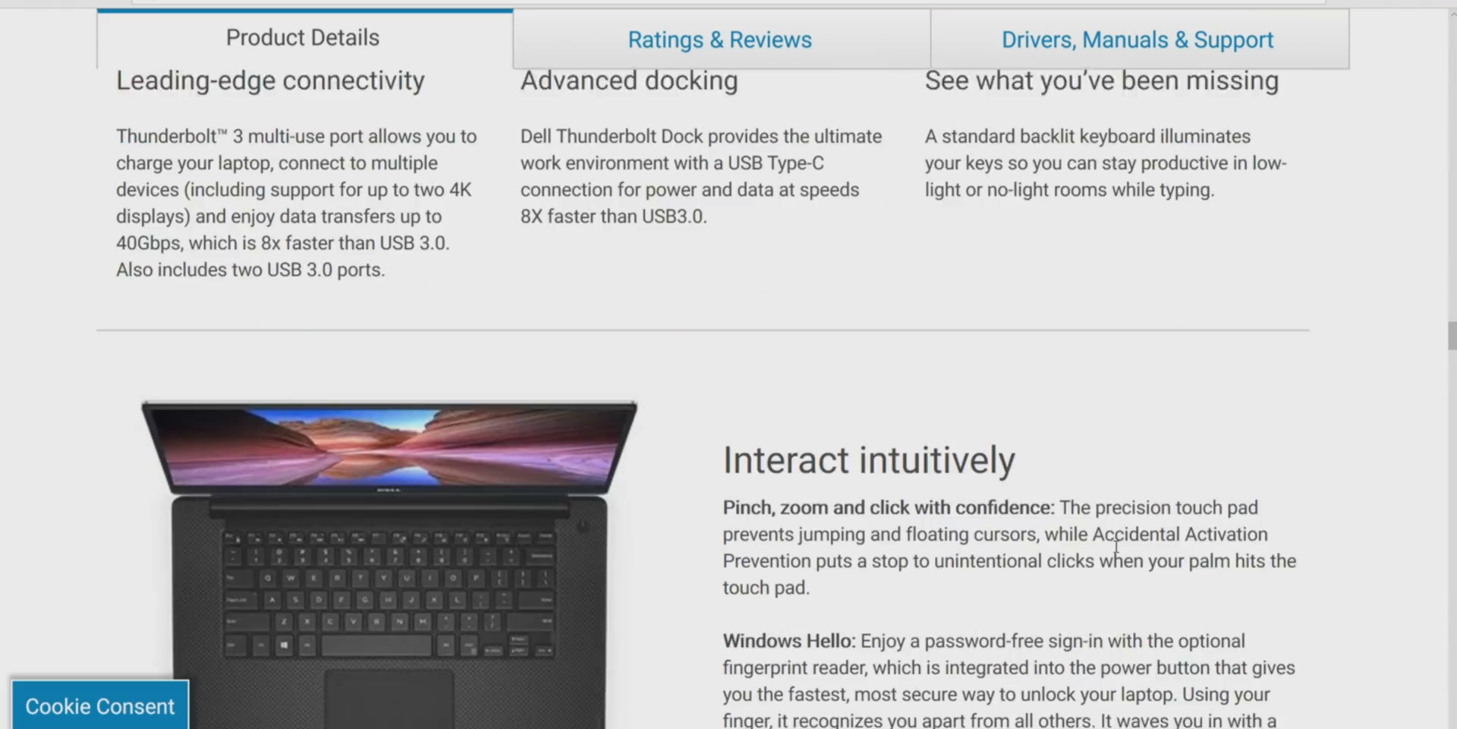
scroll("down", 3)
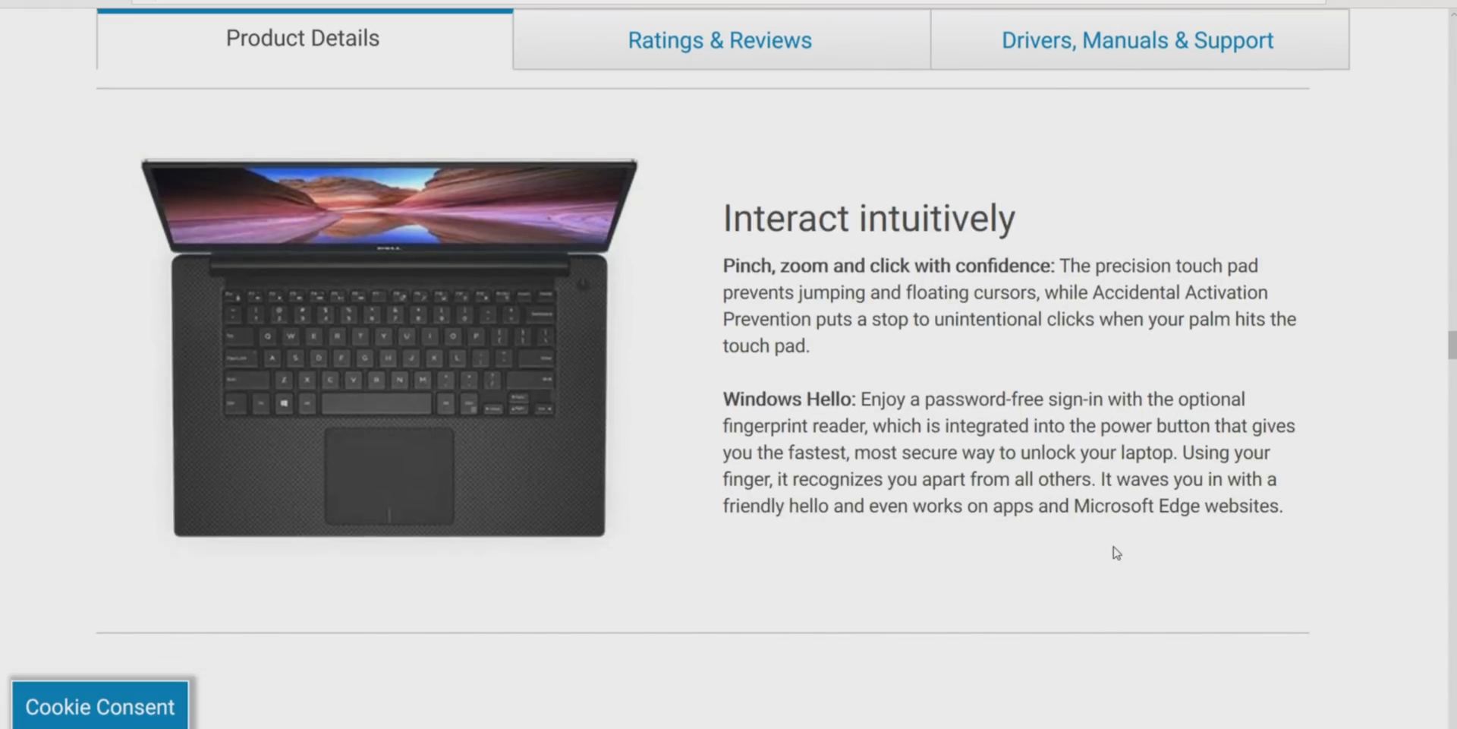
scroll("down", 3)
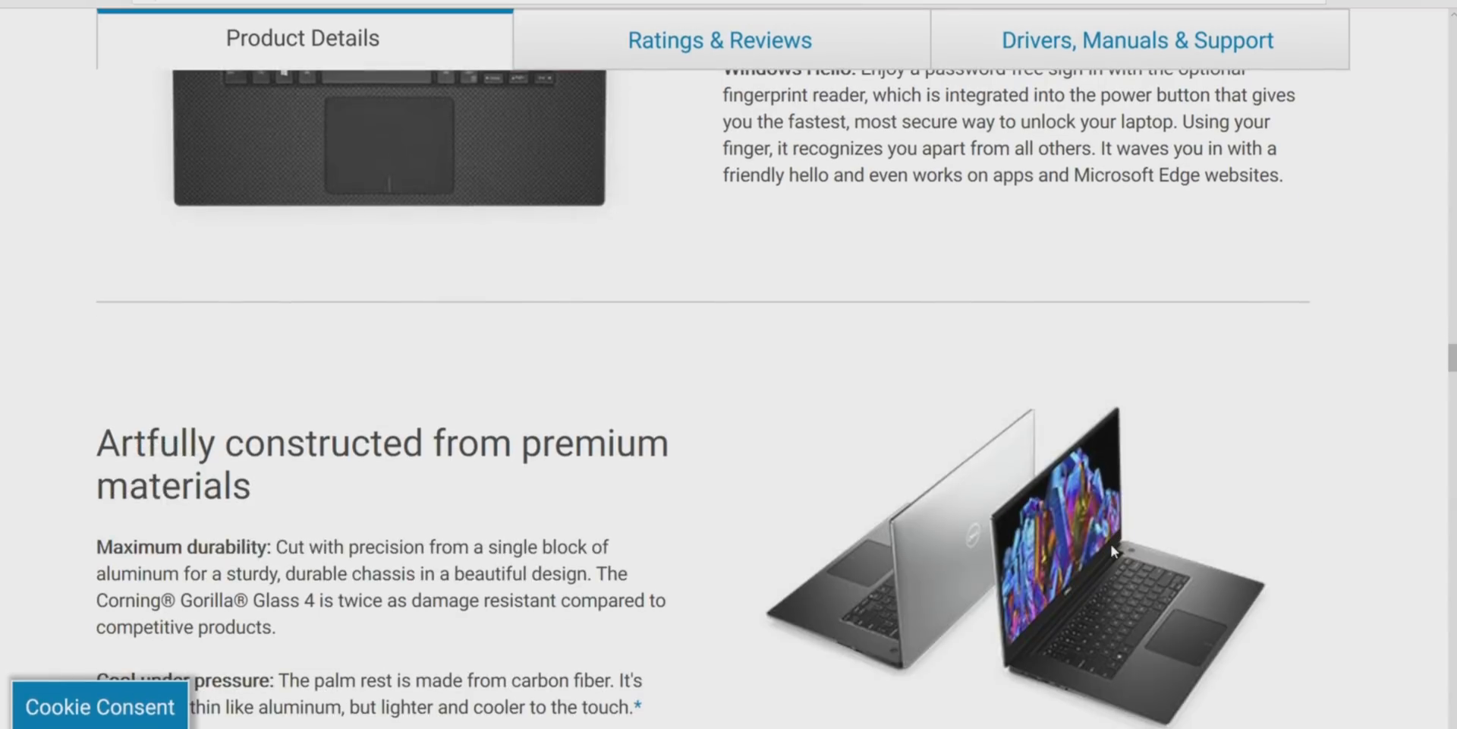
scroll("down", 3)
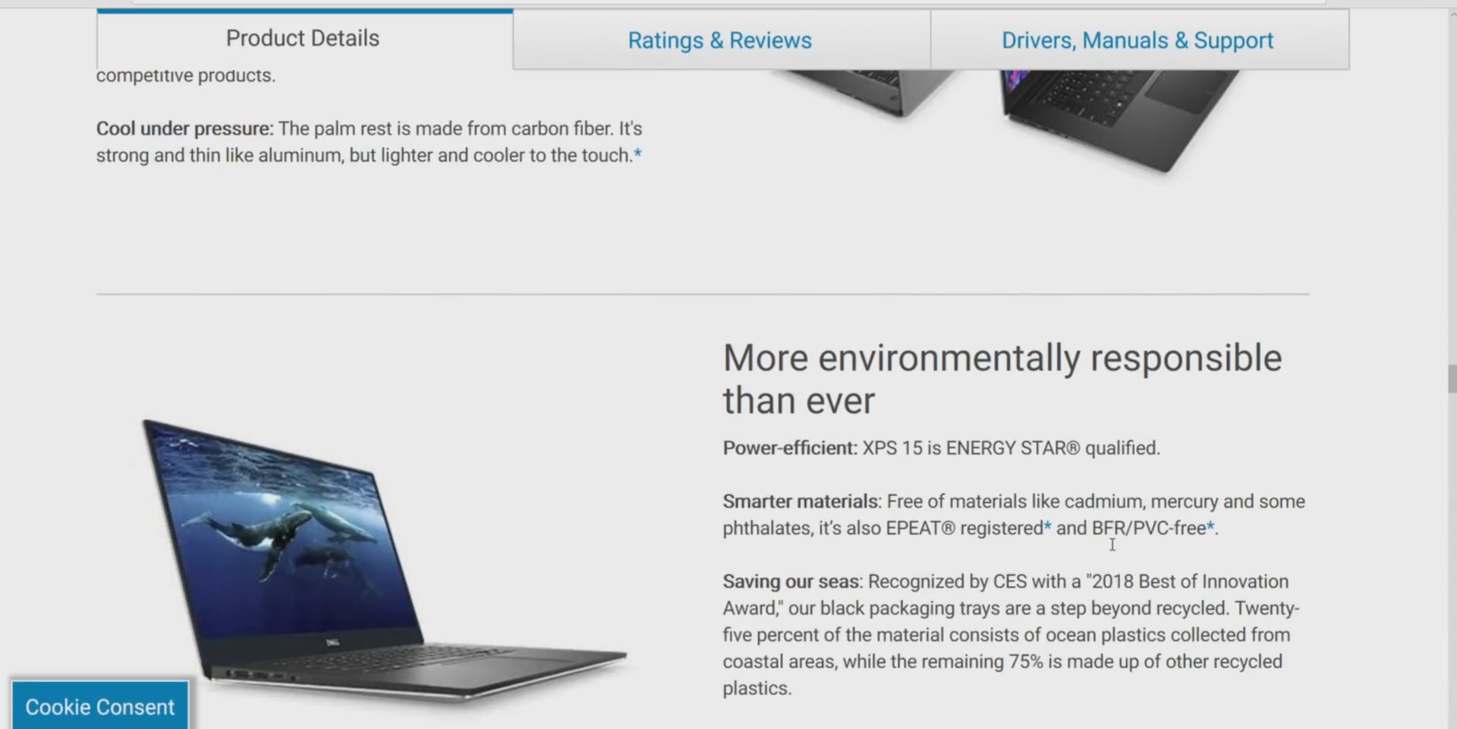
scroll("down", 3)
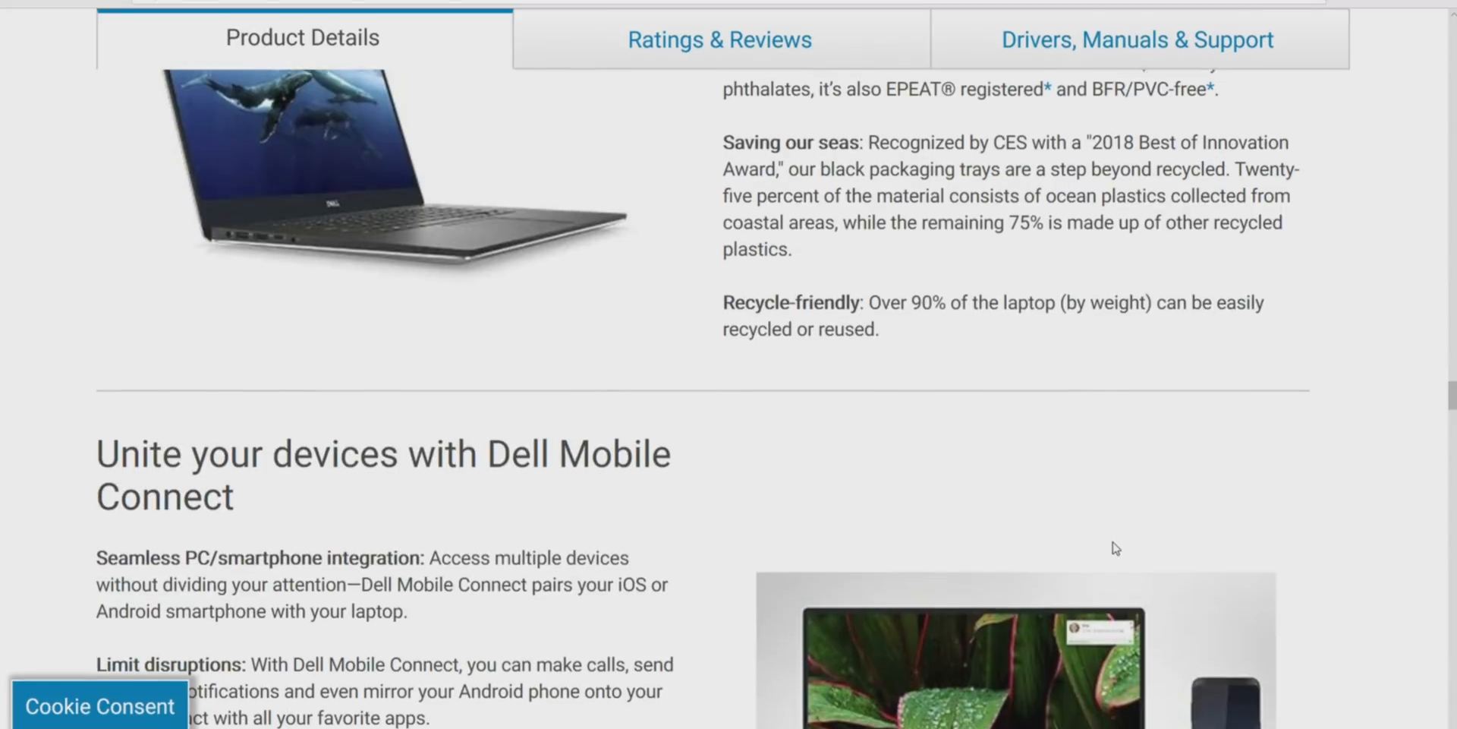
scroll("down", 3)
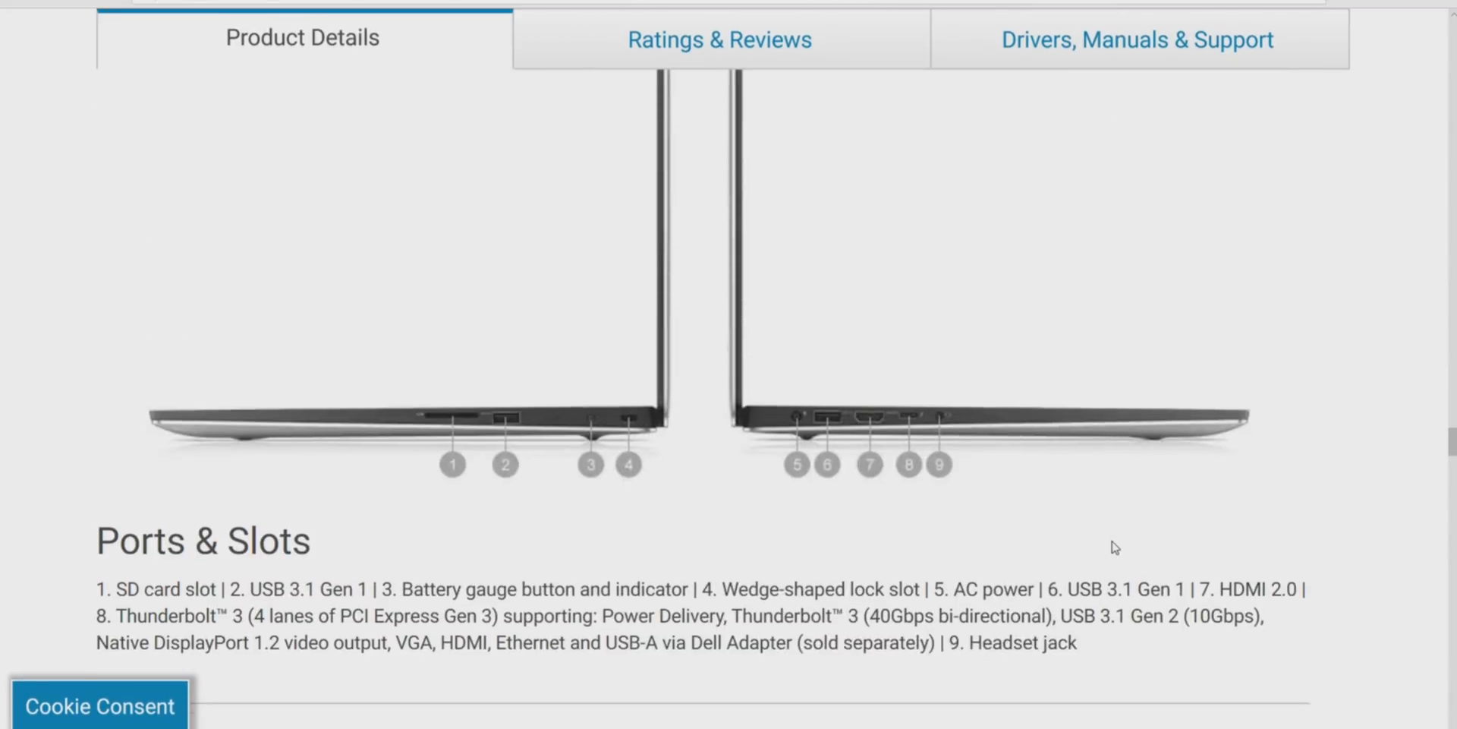